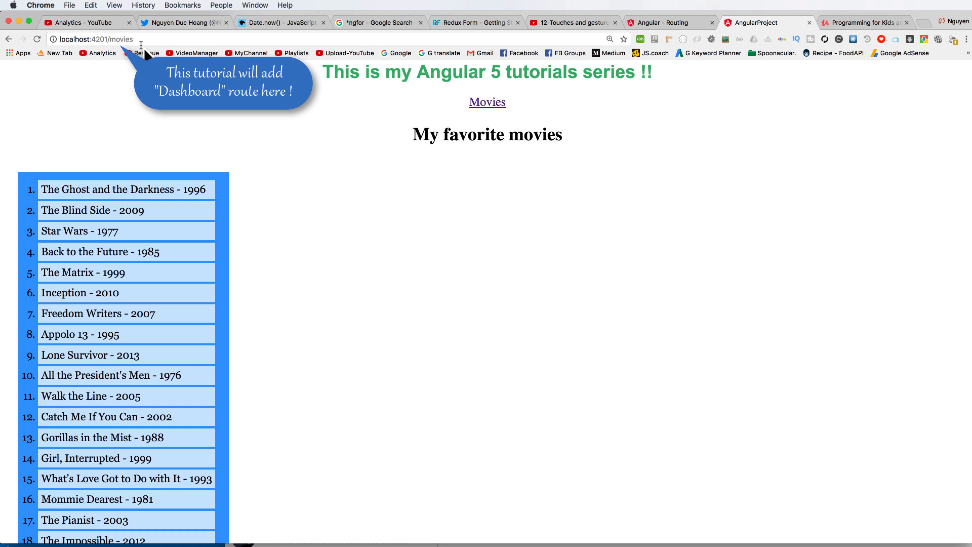
mouse_move(398, 164)
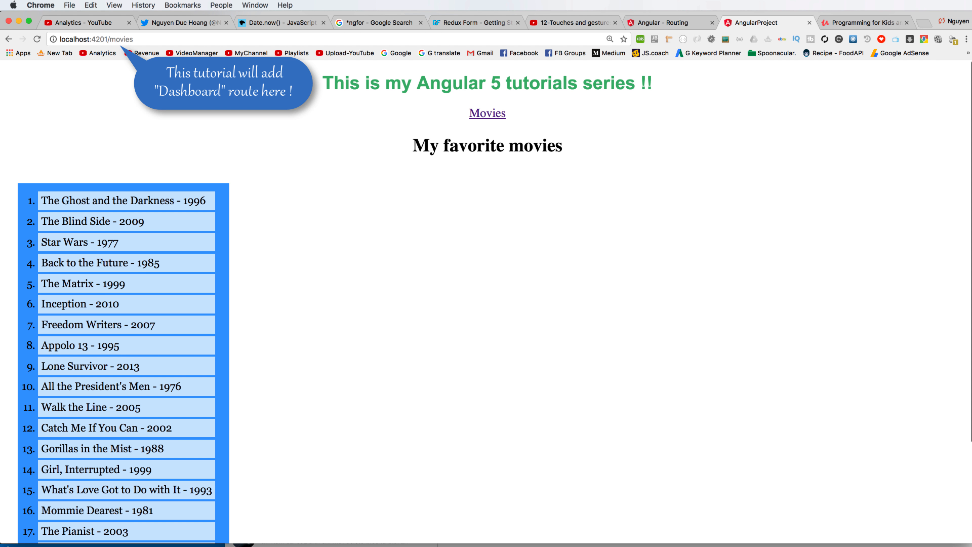
mouse_move(282, 215)
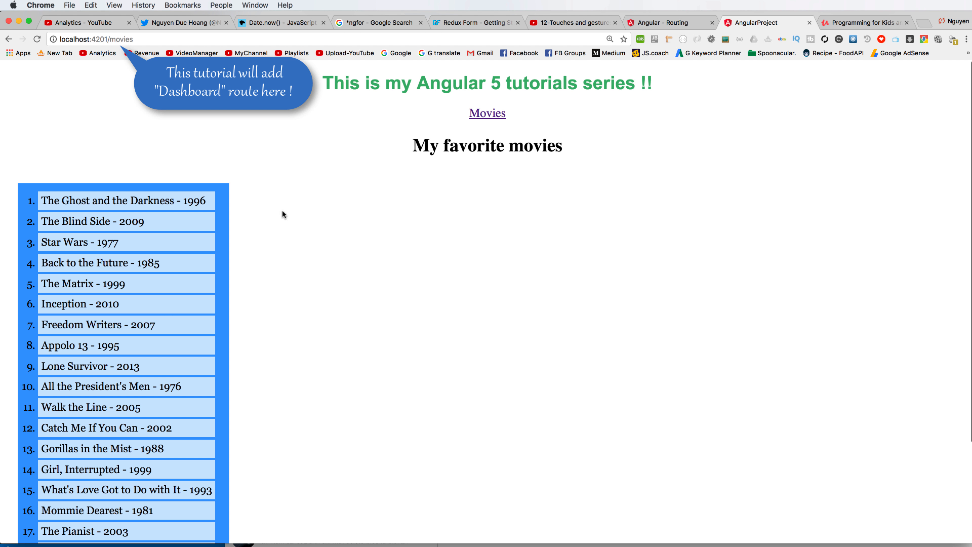
mouse_move(274, 329)
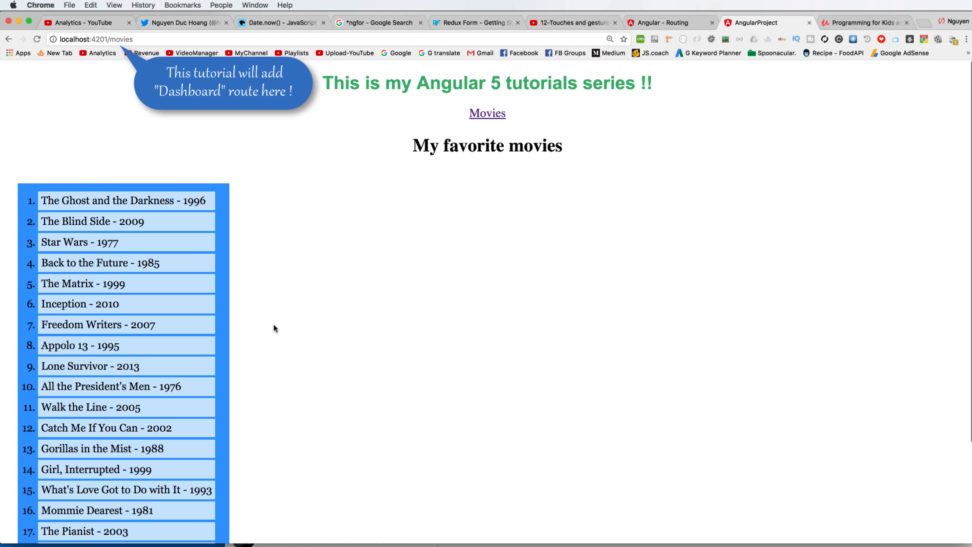
mouse_move(387, 186)
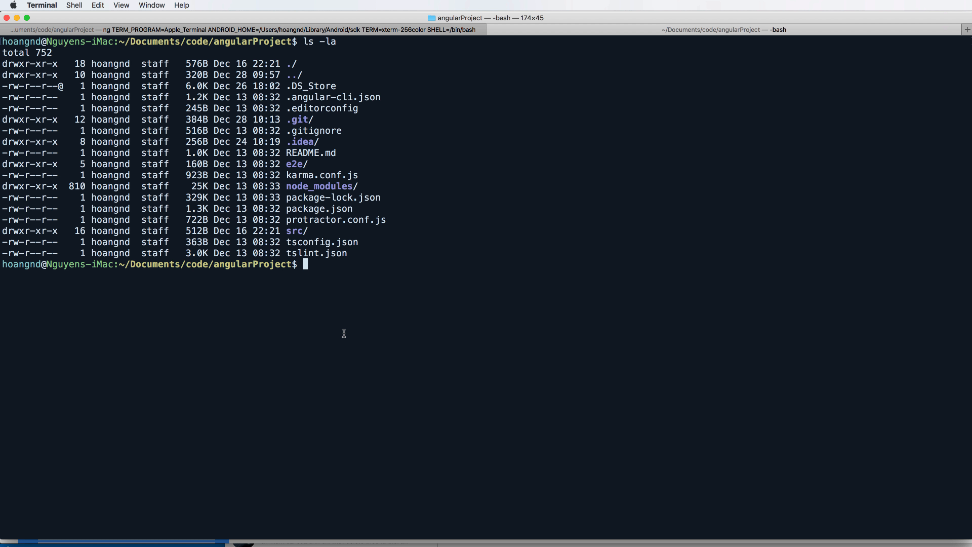
Step: Run ng generate component dashboard in the project folder
type("ng gener")
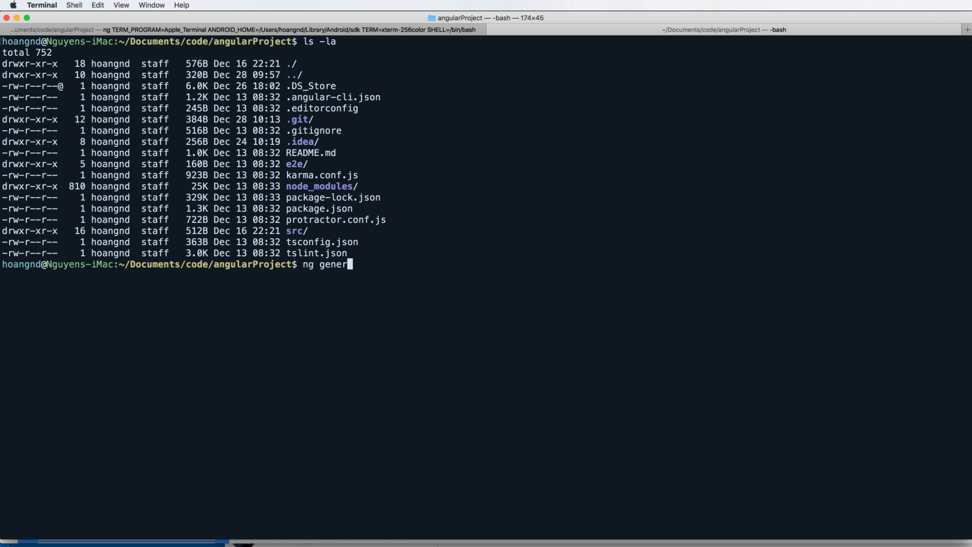
type("ate component dashboard")
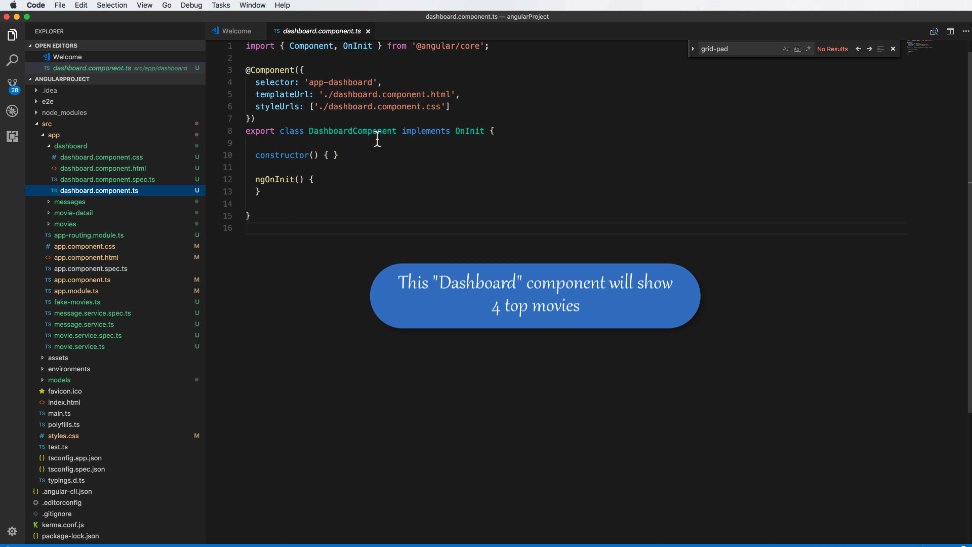
mouse_move(288, 59)
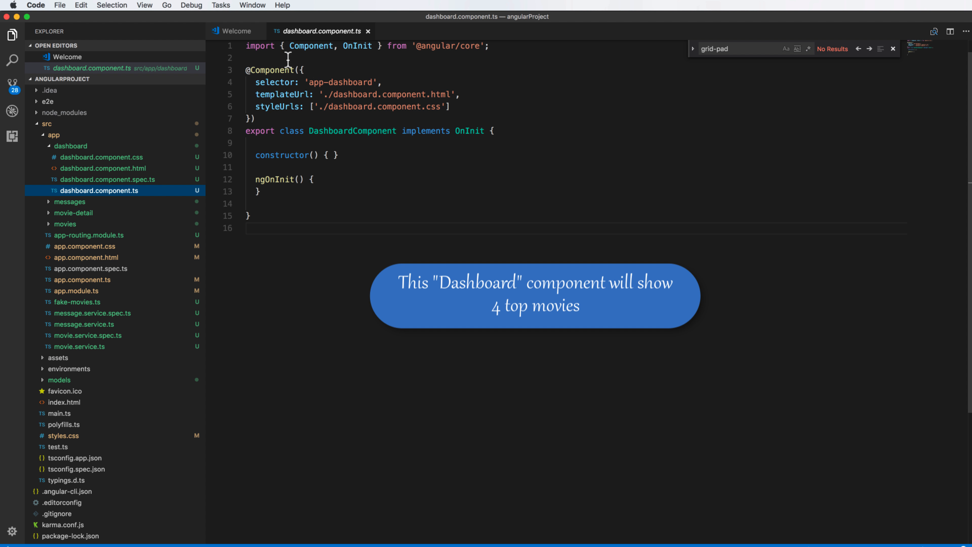
mouse_move(277, 116)
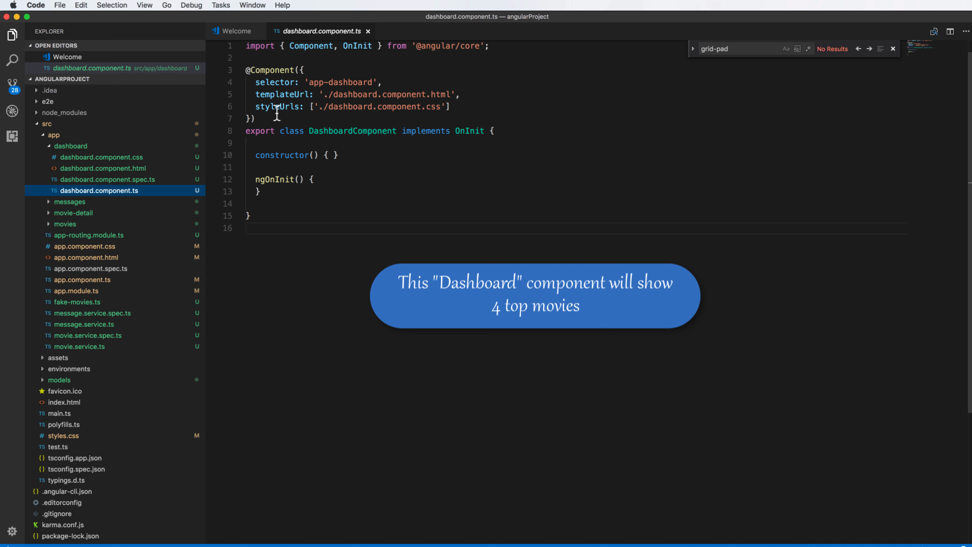
mouse_move(398, 180)
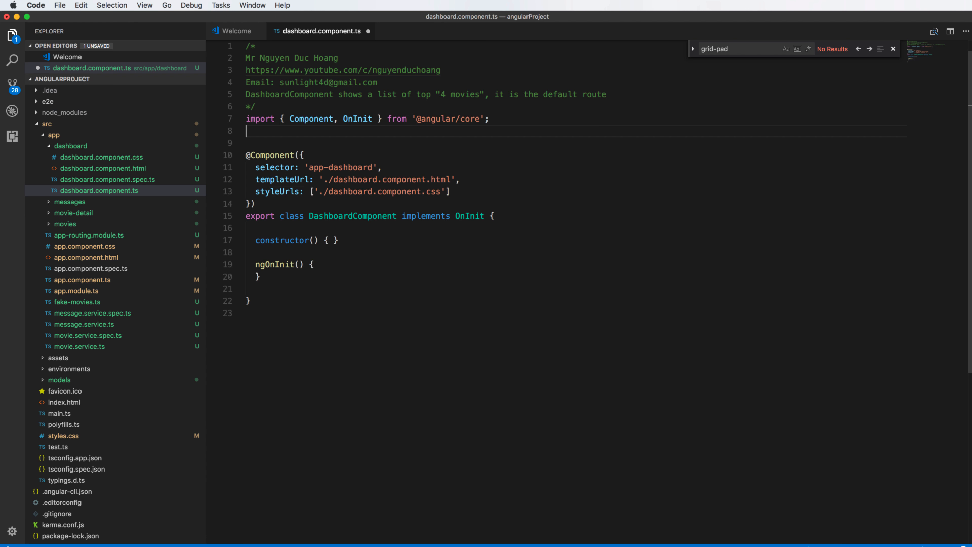
Step: Import Movie from '../../models/movie' and MovieService from '../movie.service' into the dashboard component
type("import { Movie } from '../../models/movie';")
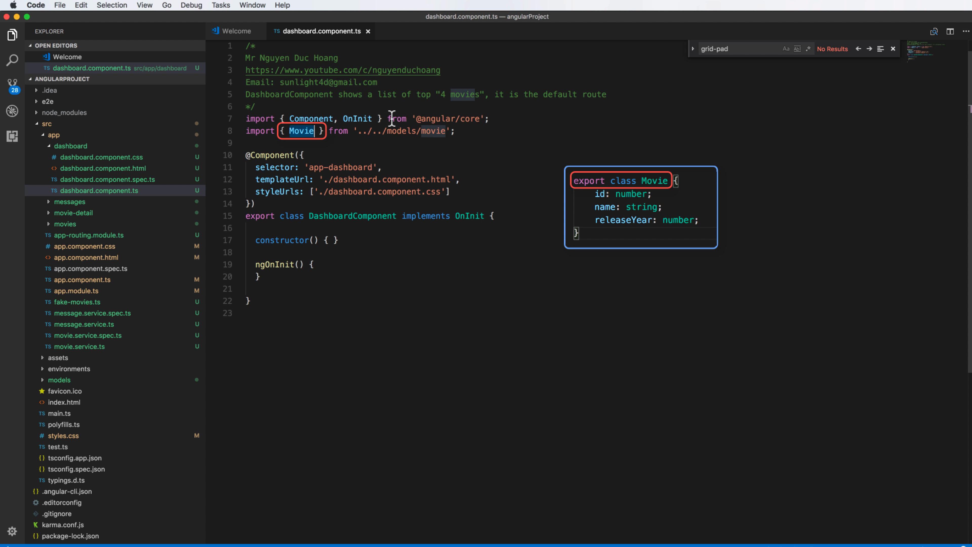
mouse_move(465, 130)
type("import { MovieService } from '../movie.service';")
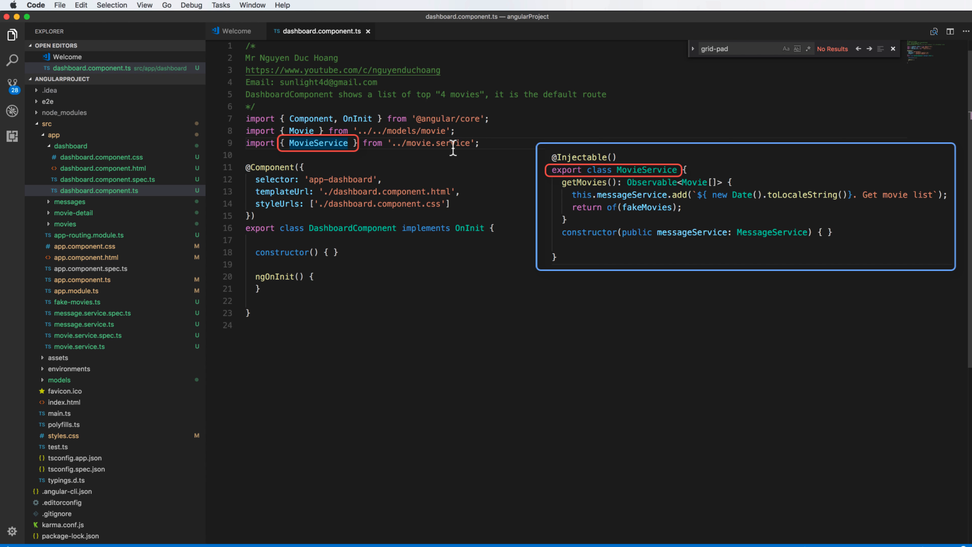
double_click(453, 143)
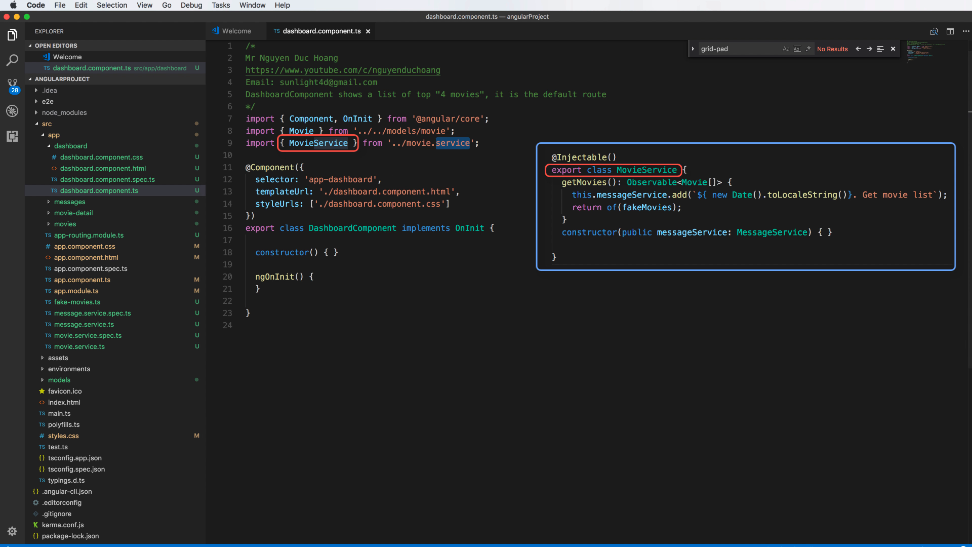
double_click(453, 143)
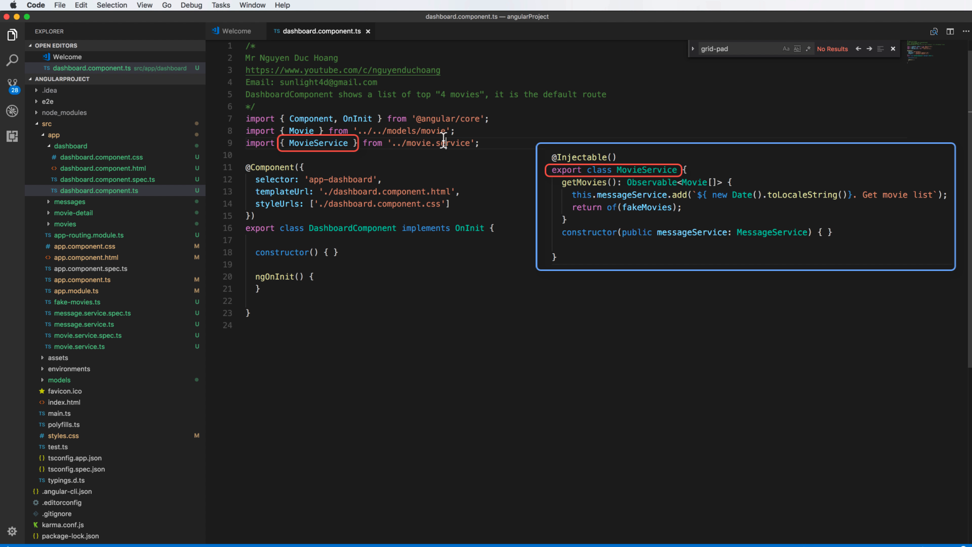
double_click(318, 143)
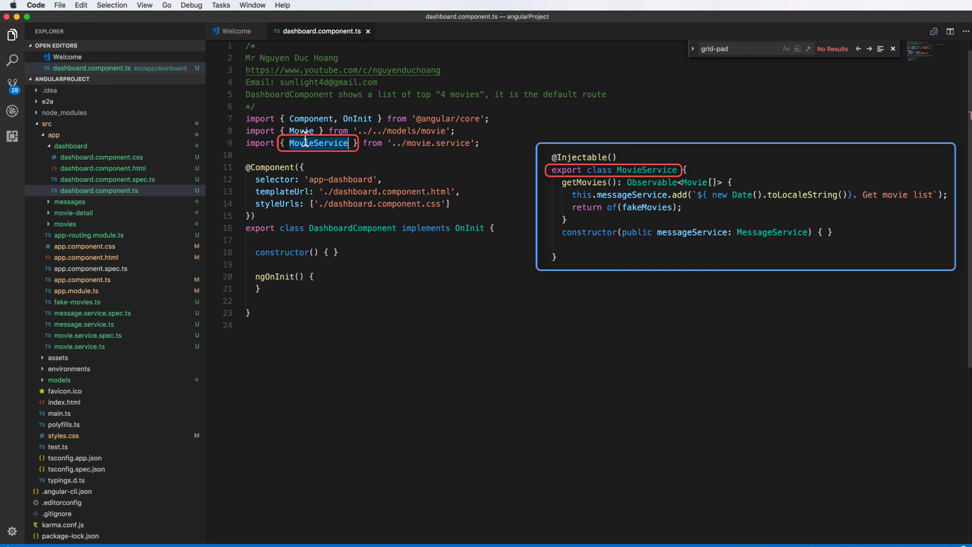
mouse_move(314, 240)
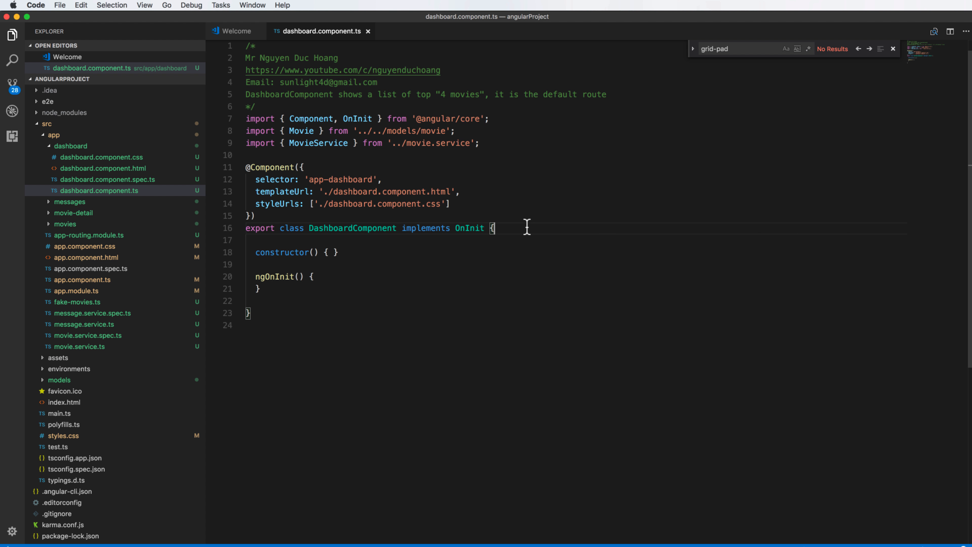
Step: Declare a movies: Movie[] = [] property in the dashboard class
type("movies: Movie[] = [];")
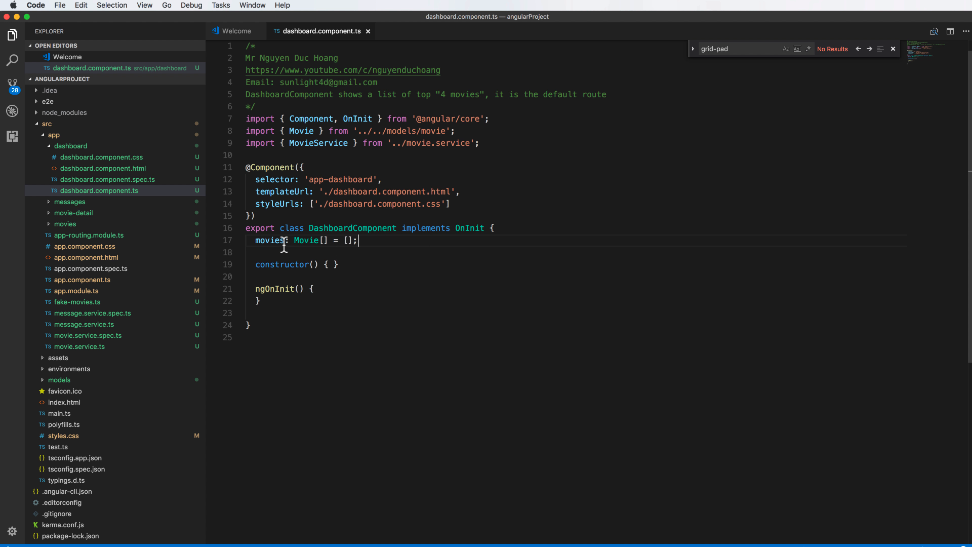
double_click(269, 241)
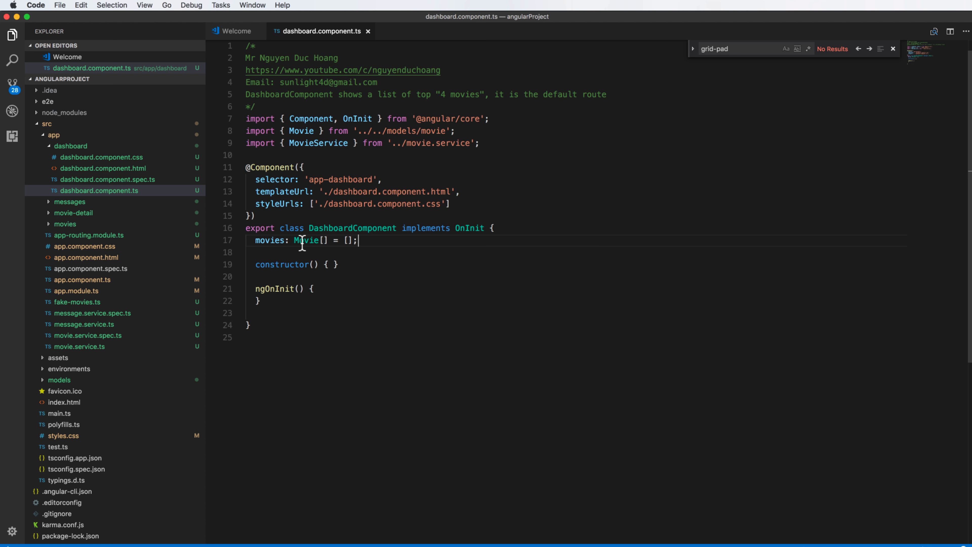
mouse_move(377, 243)
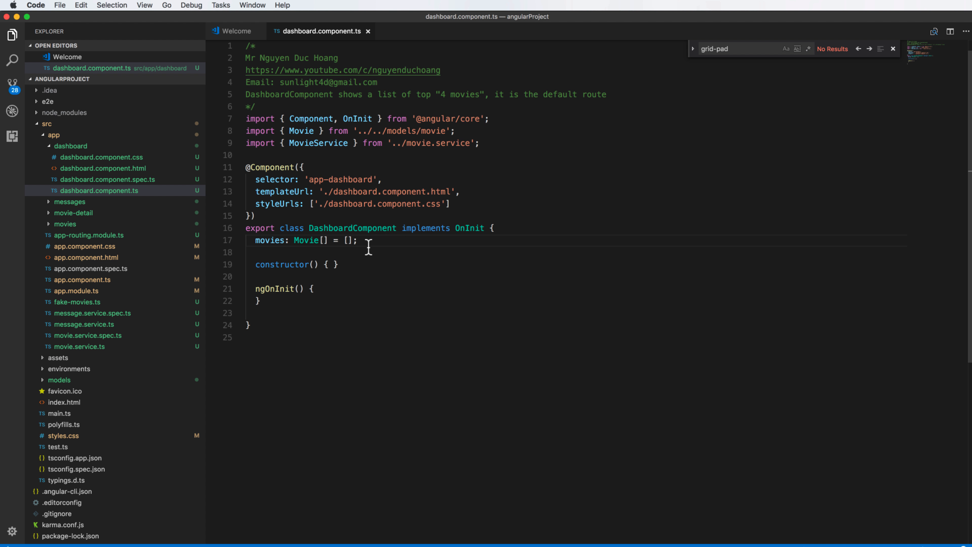
key("Enter")
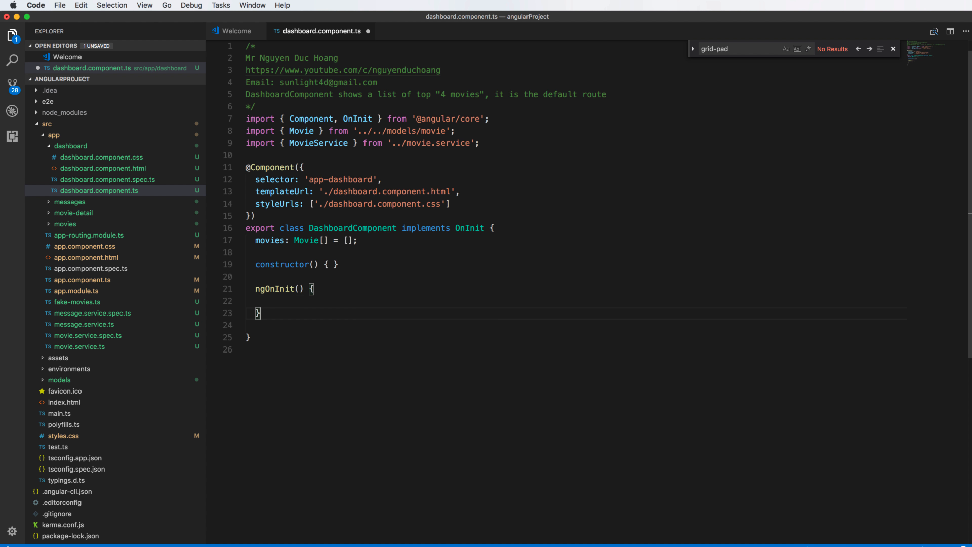
Step: Add an empty getMovies(): void method after ngOnInit
type("getMovies(): void {")
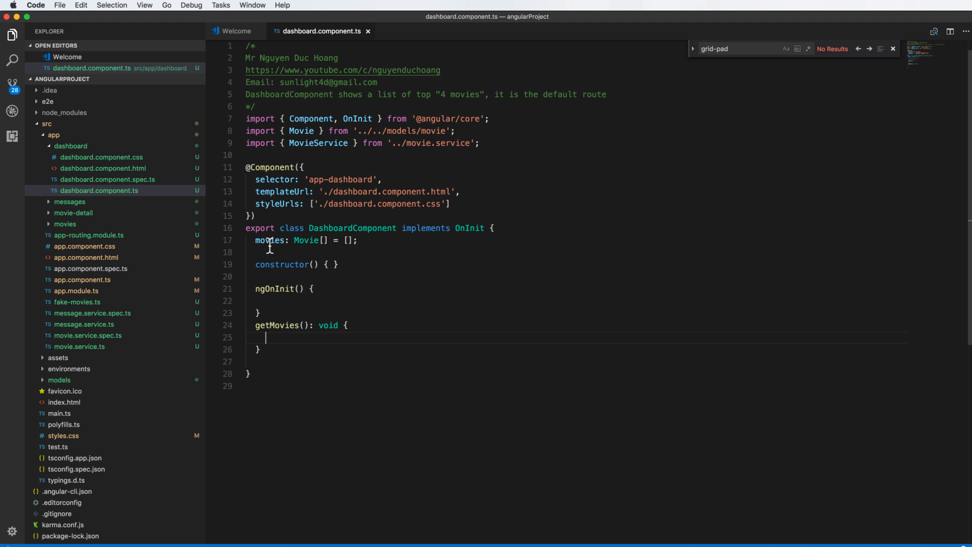
double_click(277, 325)
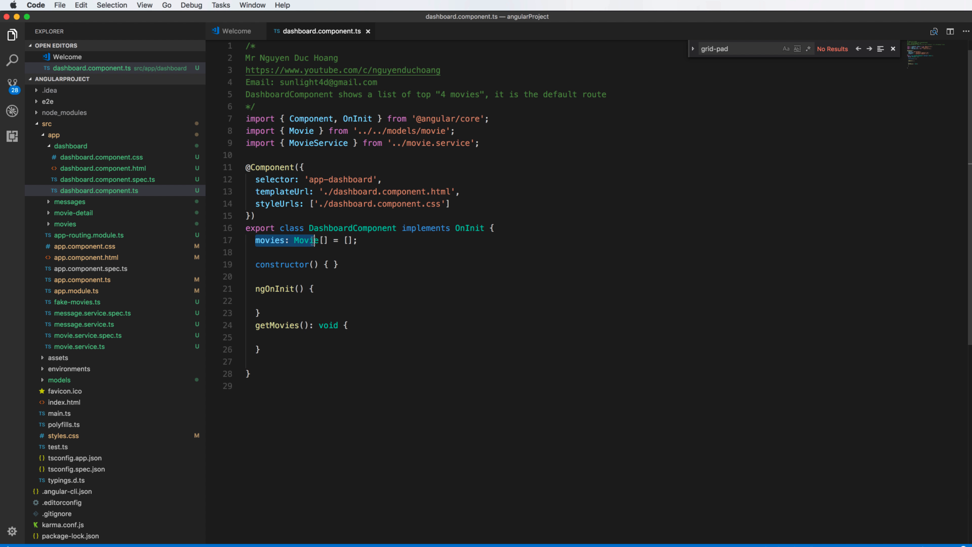
double_click(279, 325)
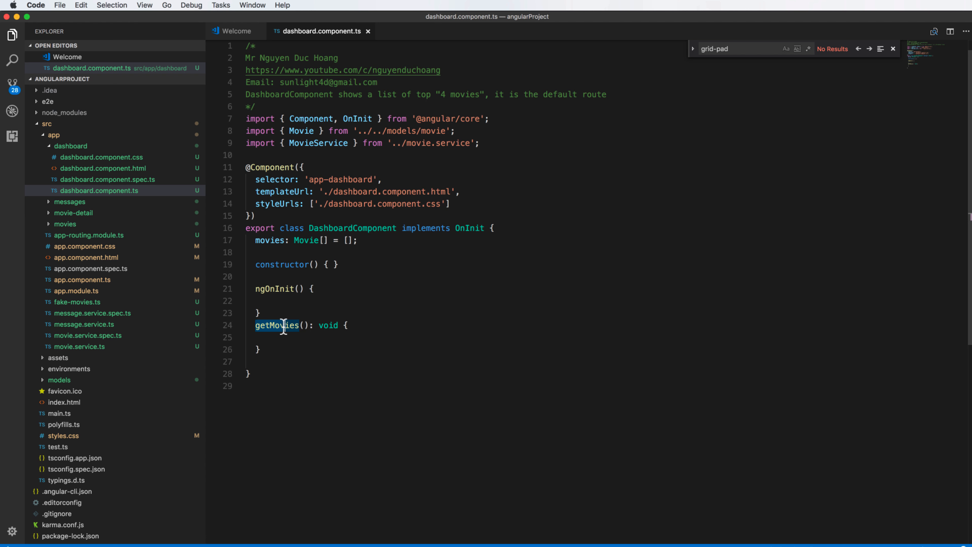
double_click(268, 241)
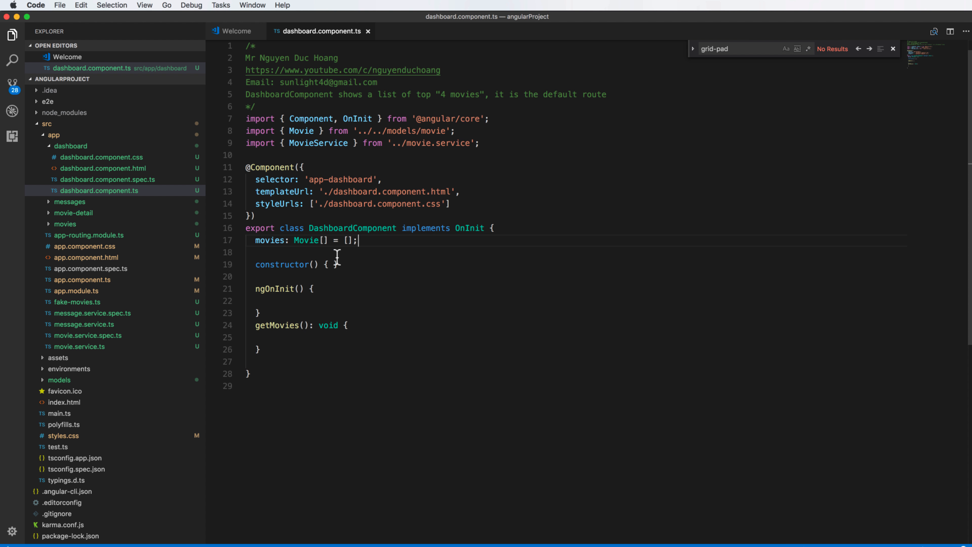
Step: Inject MovieService and subscribe to getMovies(), keeping movies.slice(1, 5)
type("p")
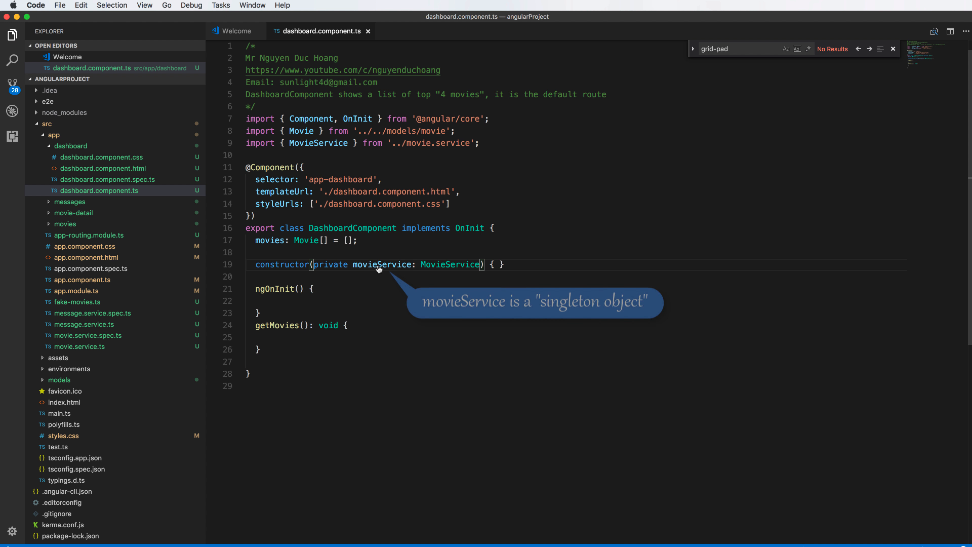
double_click(382, 264)
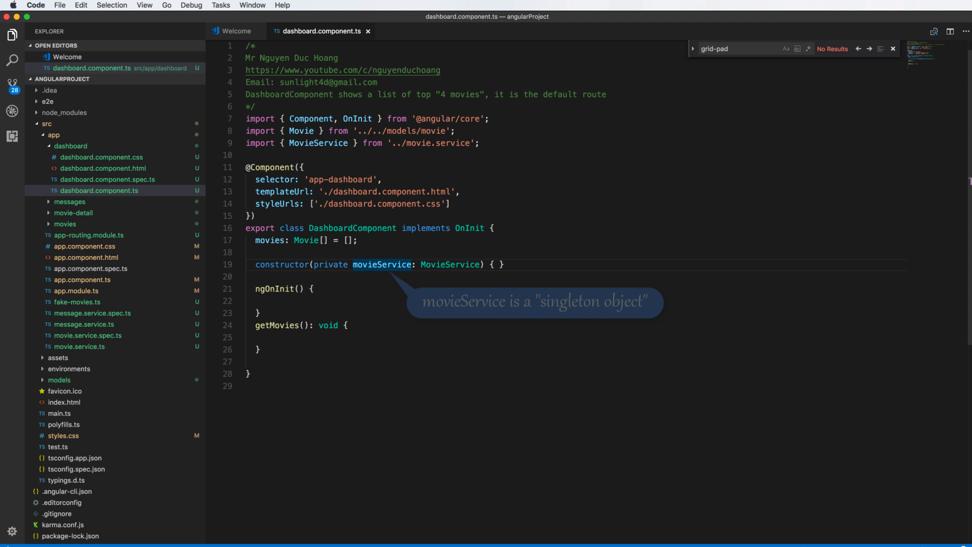
type("this.movieService.getMovies()")
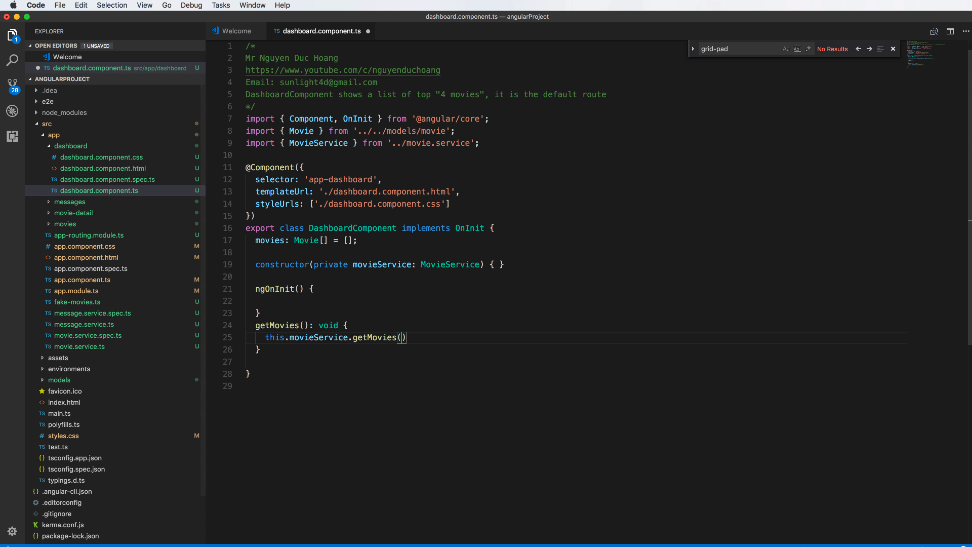
type(".subscribe(movies =>")
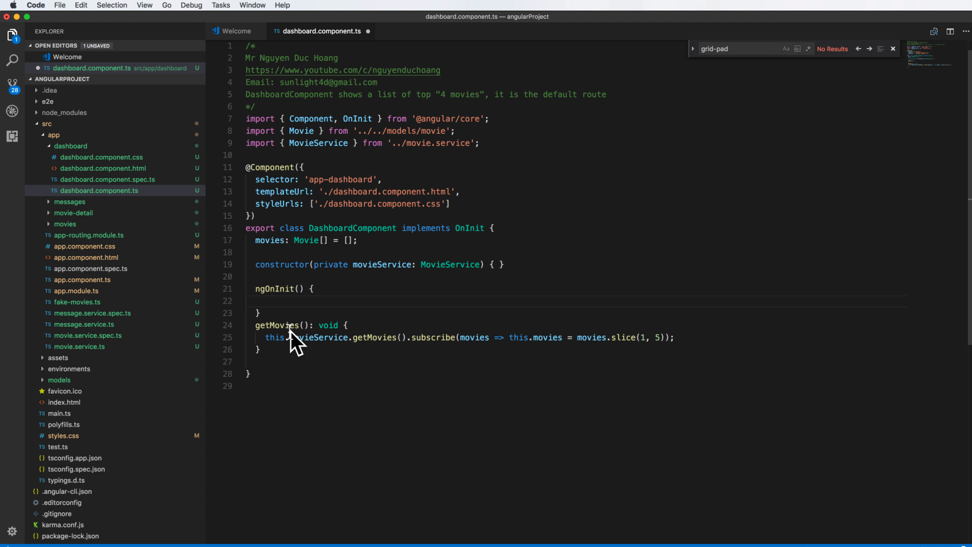
Step: Call this.getMovies() from ngOnInit and review uses of the movies property
type("this.getMovies();")
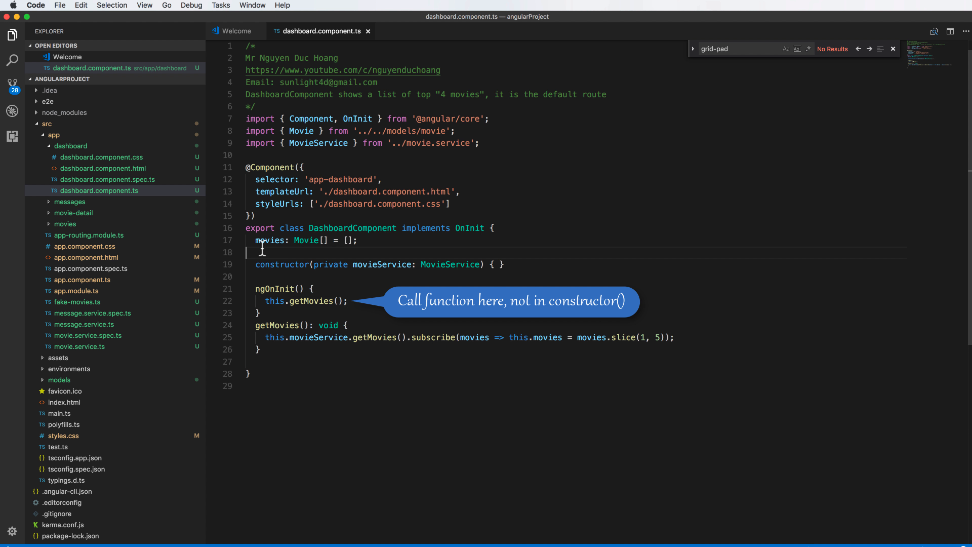
double_click(269, 241)
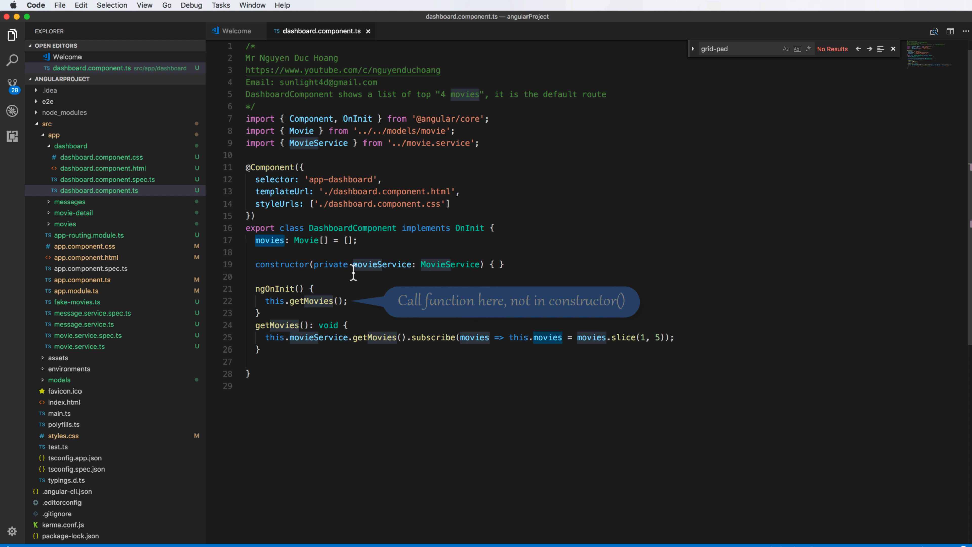
left_click(102, 168)
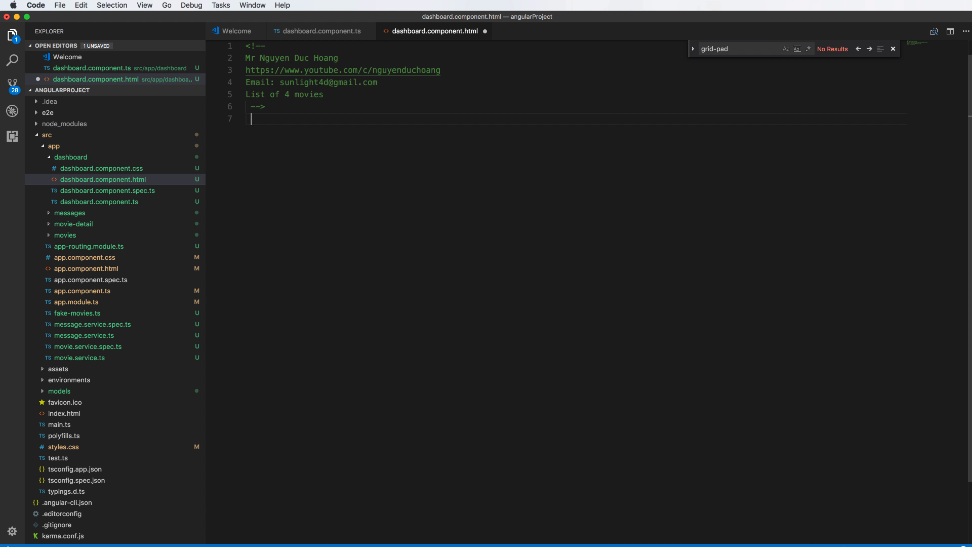
Step: Replace the comment line with an <h3>Top 4 movies</h3> heading and save
triple_click(284, 94)
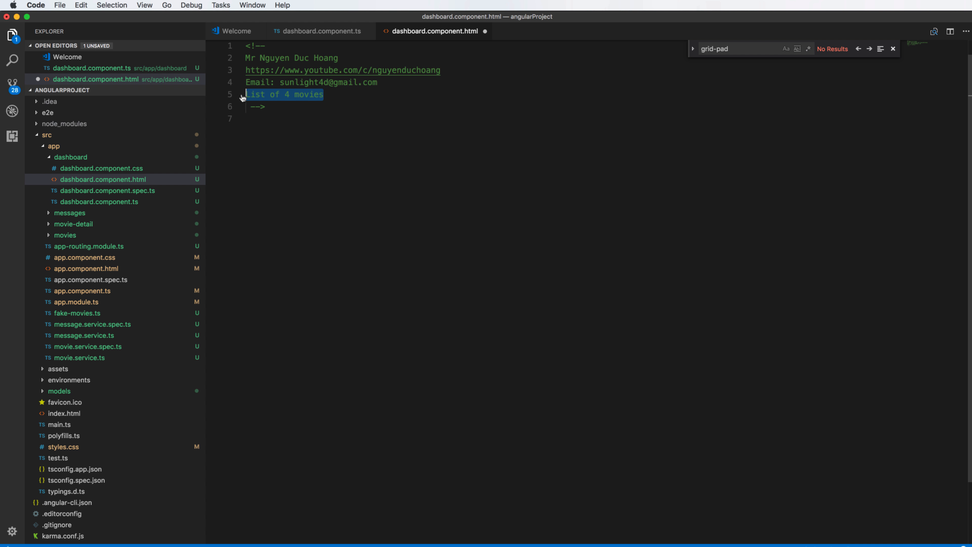
mouse_move(407, 150)
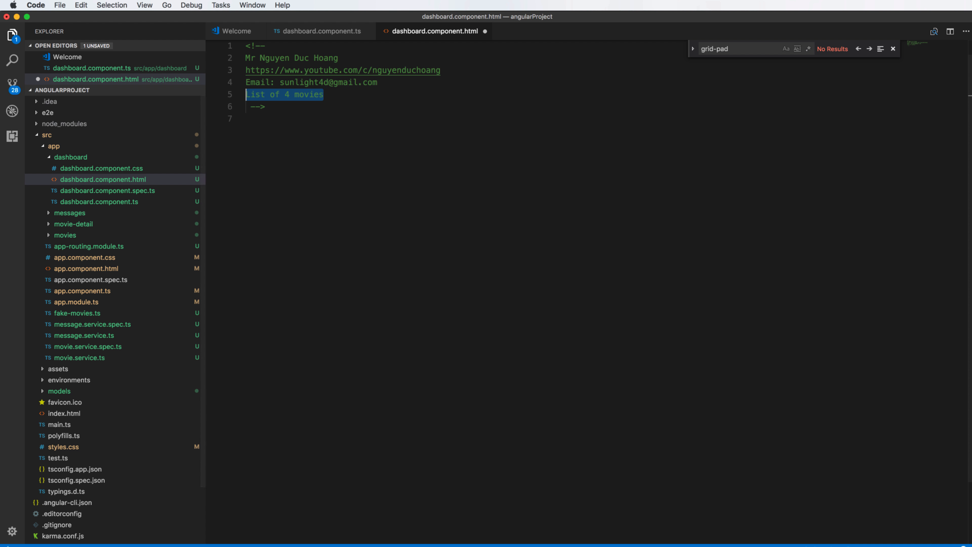
type("<h3>Top 4 movies</h3>")
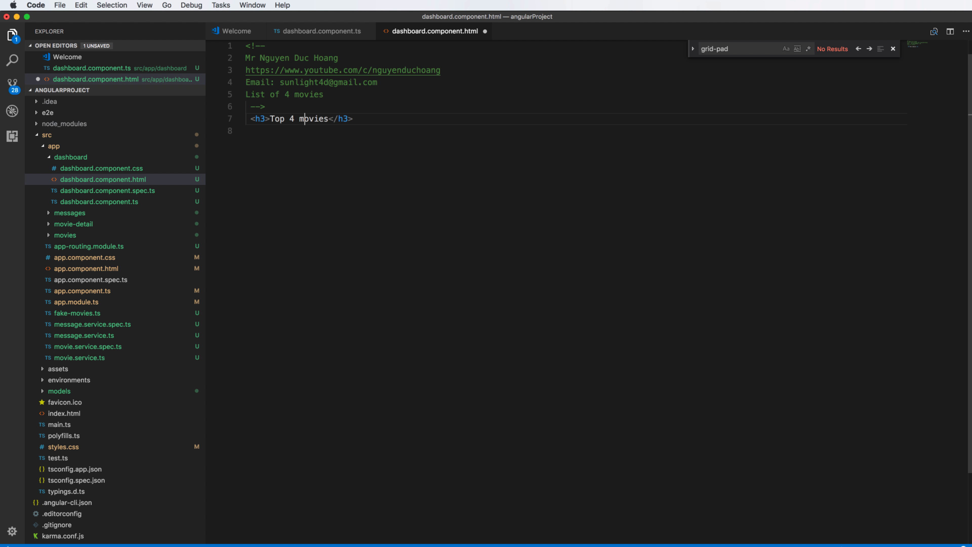
key("cmd+s")
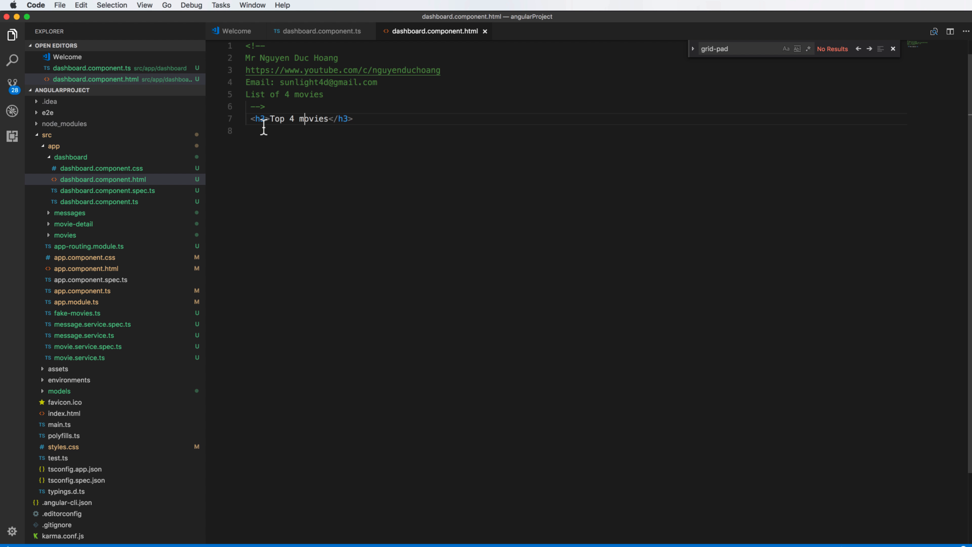
mouse_move(366, 122)
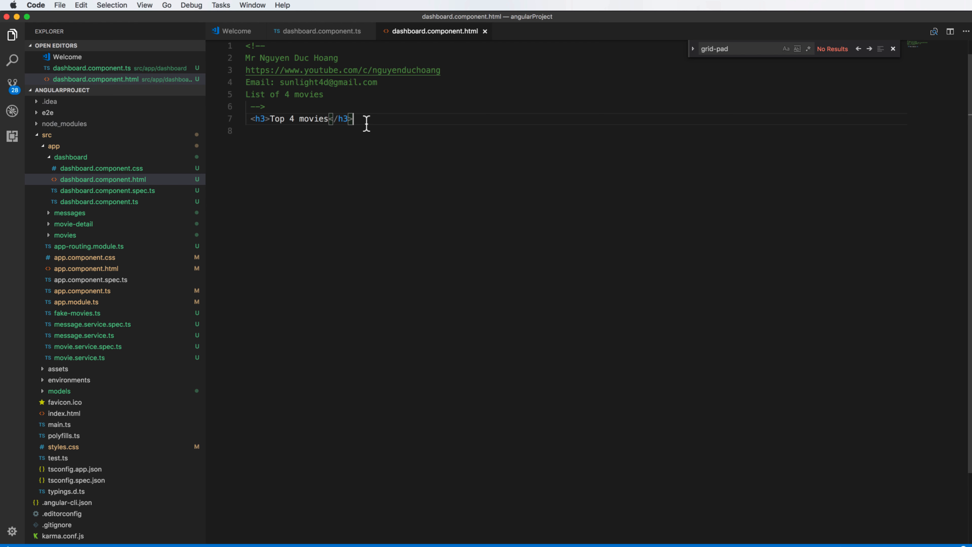
mouse_move(379, 119)
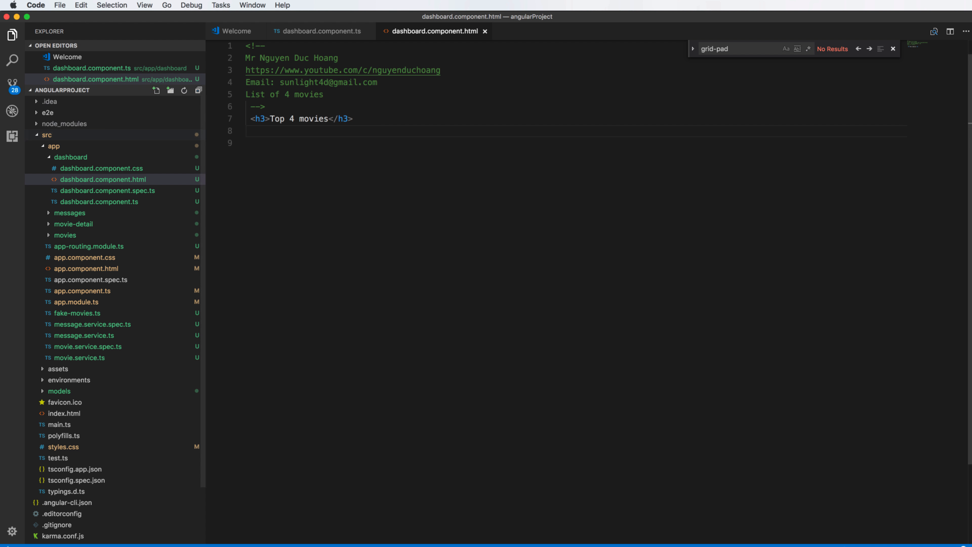
Step: Add a div containing an <a *ngFor="let movie of movies" class="col-1-4"> link
type("<div>")
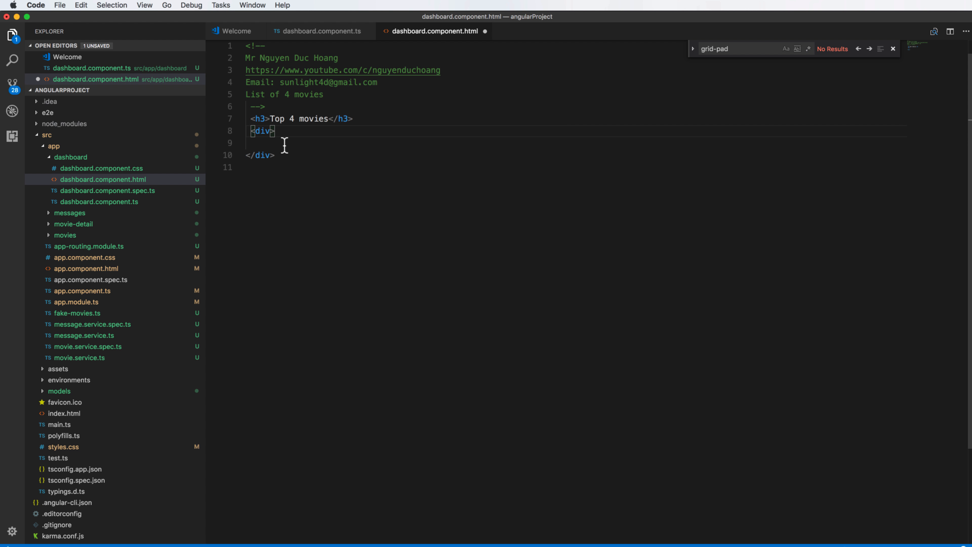
type("<a *ngFor=\"let movie of movies\" class=\"col-1-4\">")
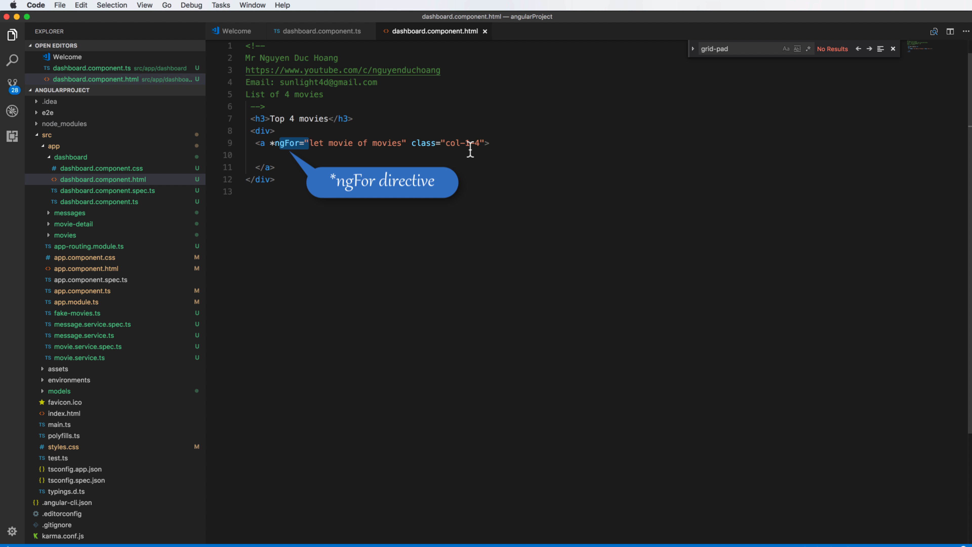
left_click(310, 143)
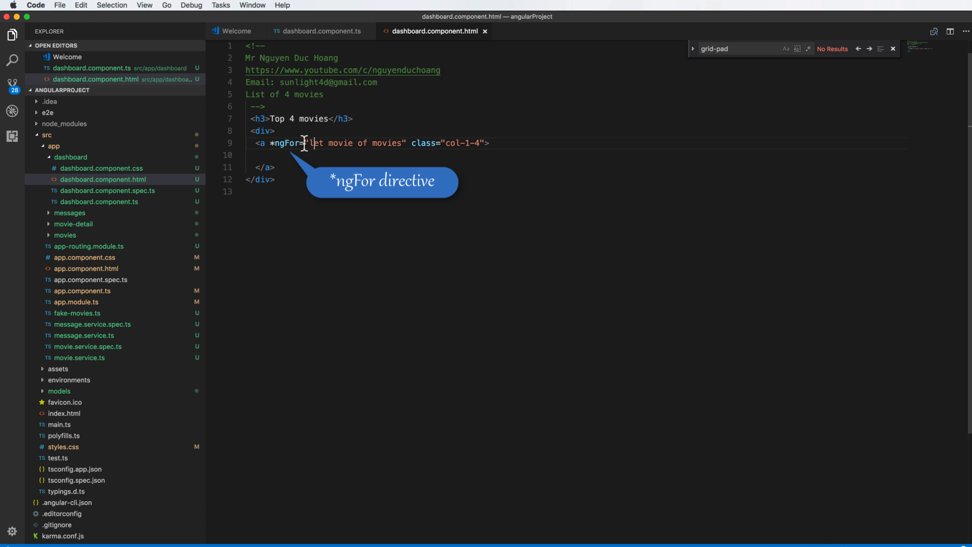
left_click_drag(318, 142, 401, 143)
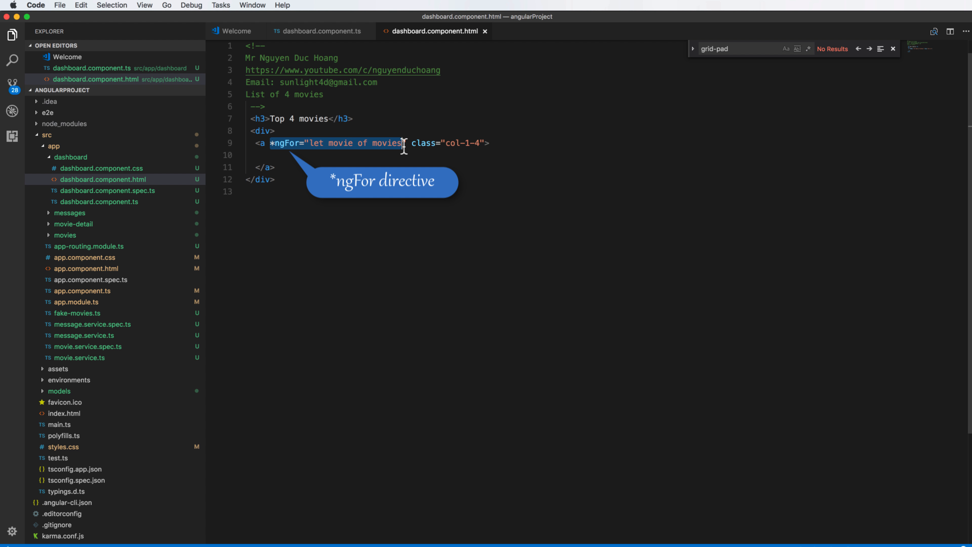
double_click(340, 143)
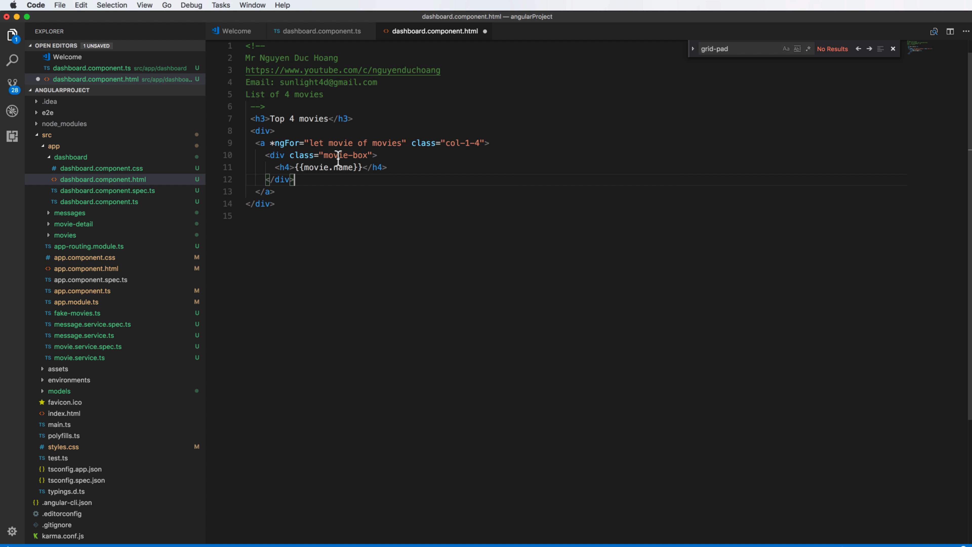
mouse_move(329, 167)
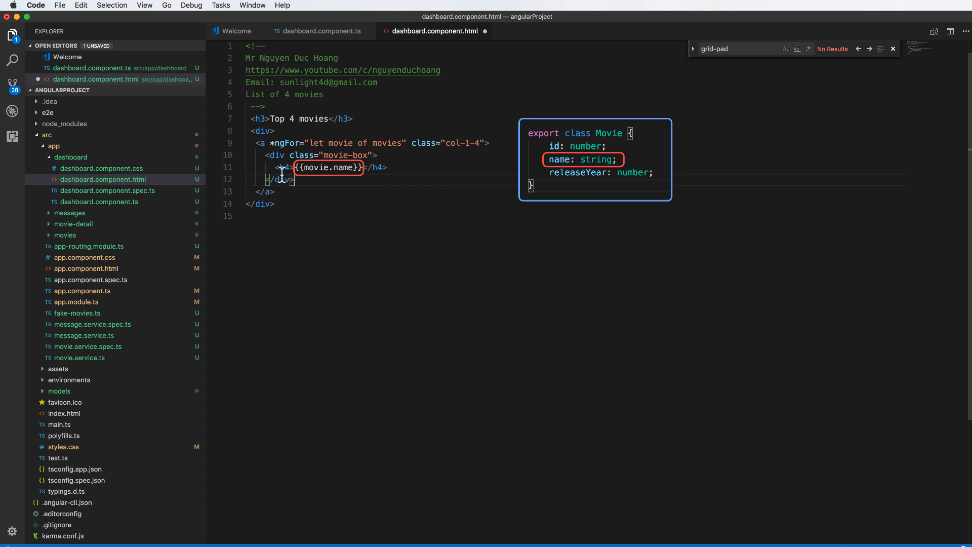
Step: Show each movie's name in an <h4>{{movie.name}}</h4> inside a movie-box div
double_click(316, 168)
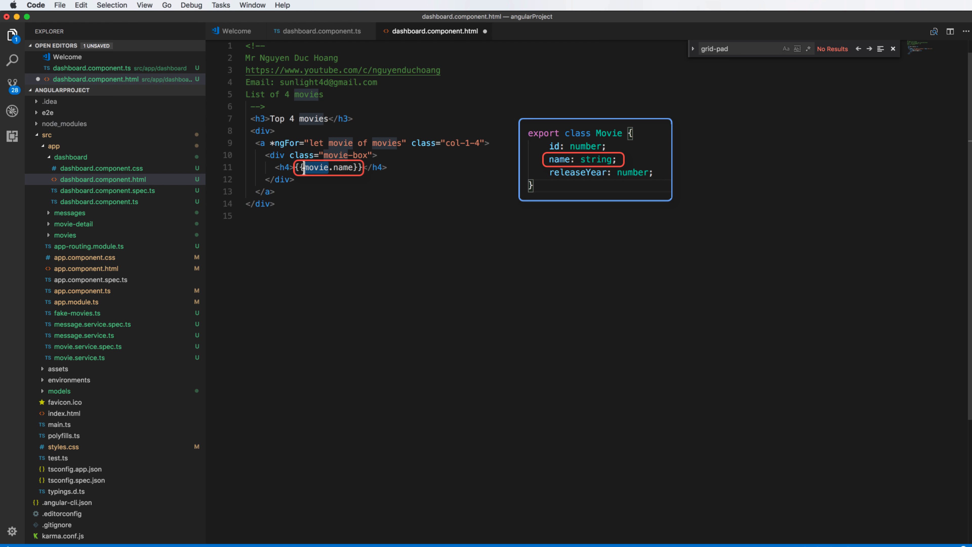
double_click(312, 168)
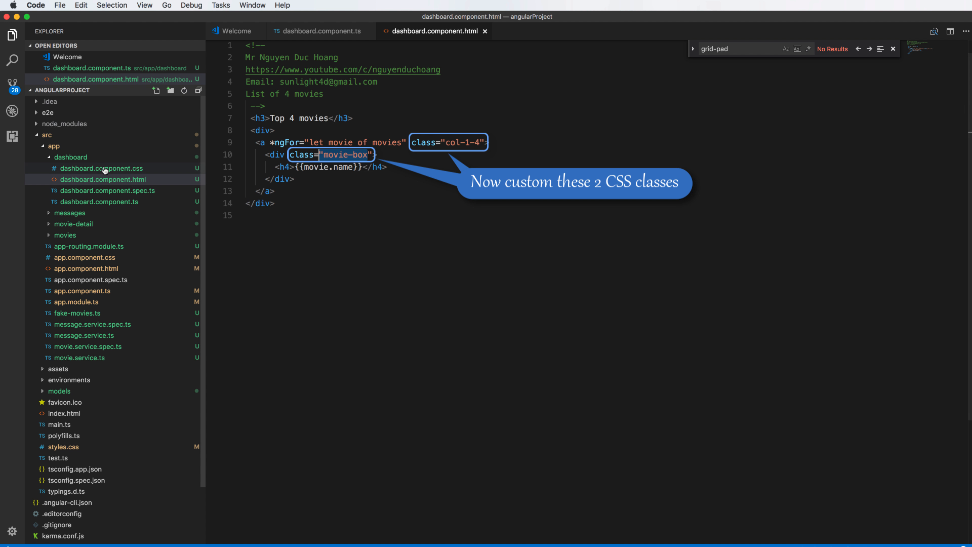
Step: Define .col-1-4 as float left, 20px padding, 25% width, with last column padding-right 0
left_click(103, 168)
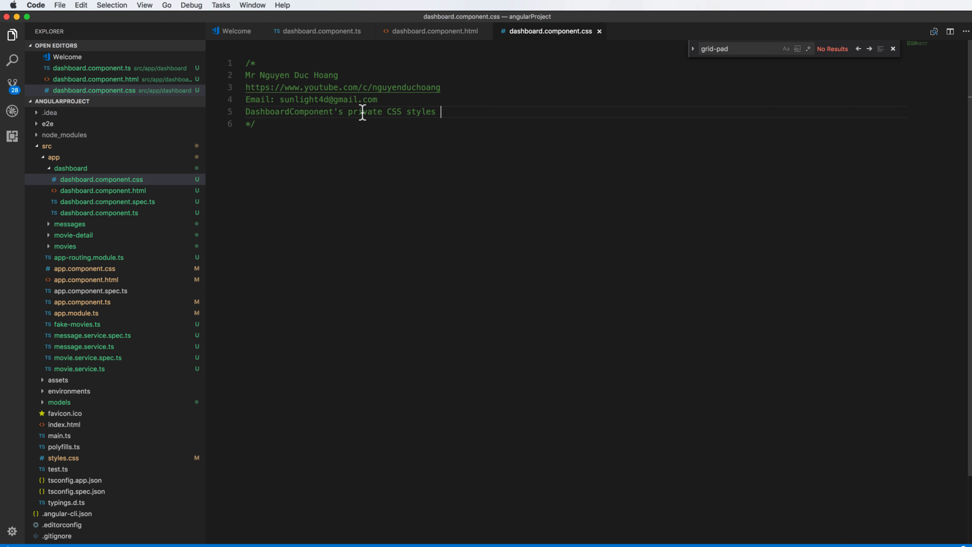
mouse_move(340, 123)
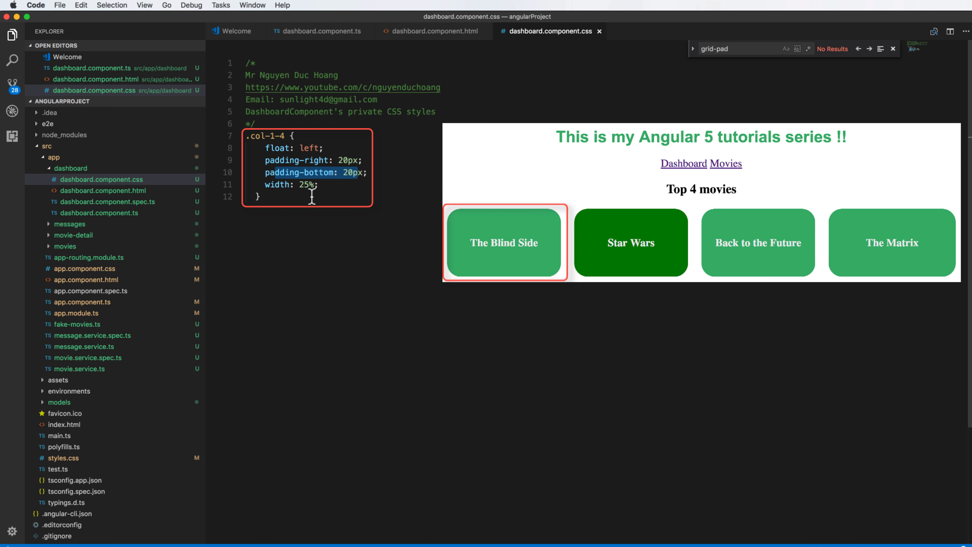
mouse_move(313, 216)
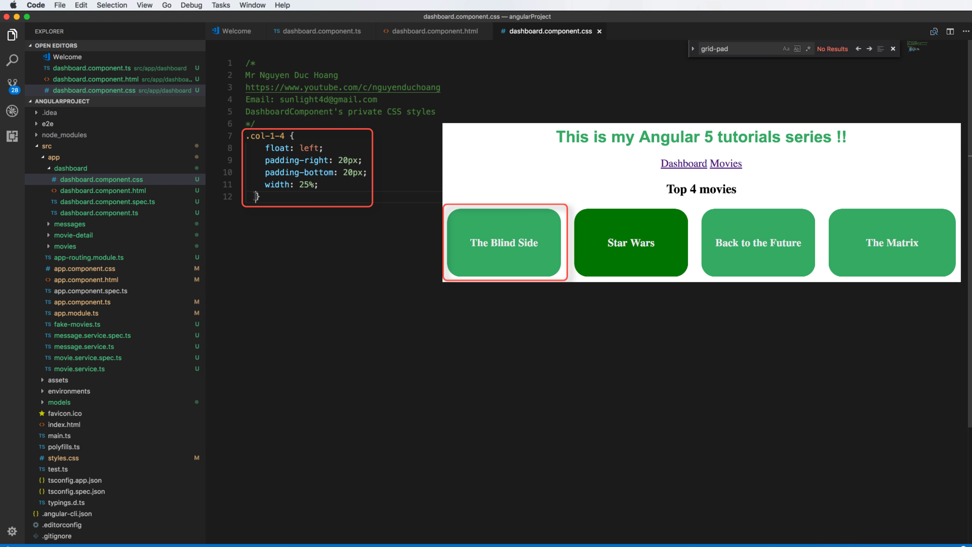
double_click(267, 135)
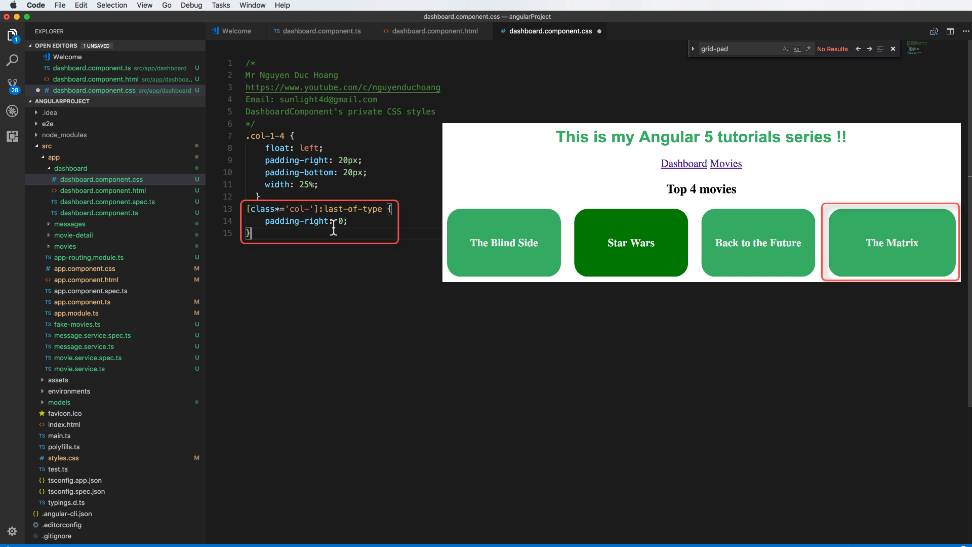
double_click(353, 209)
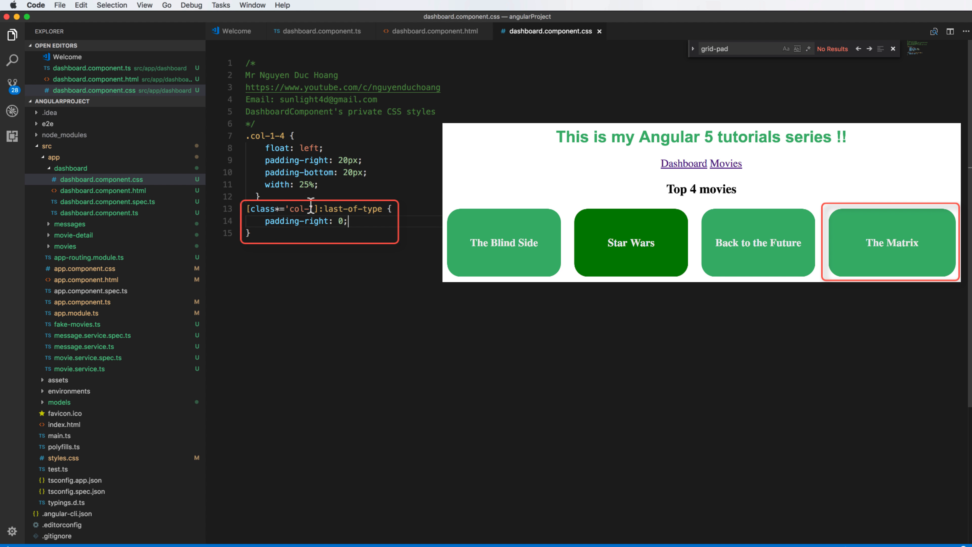
mouse_move(321, 233)
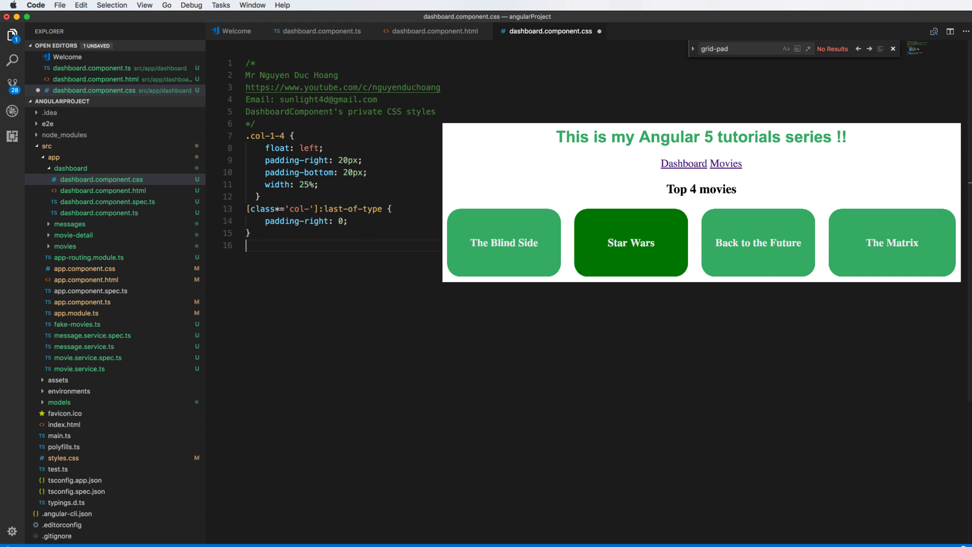
Step: Add a .movie-box rule with border-radius and green hover, plus global border-box sizing, and save
type(".movie-box {")
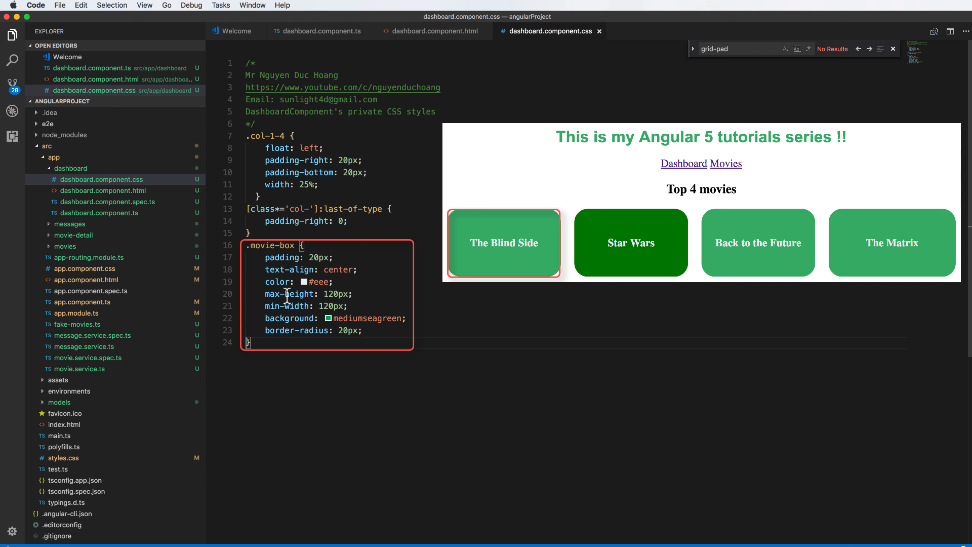
mouse_move(327, 309)
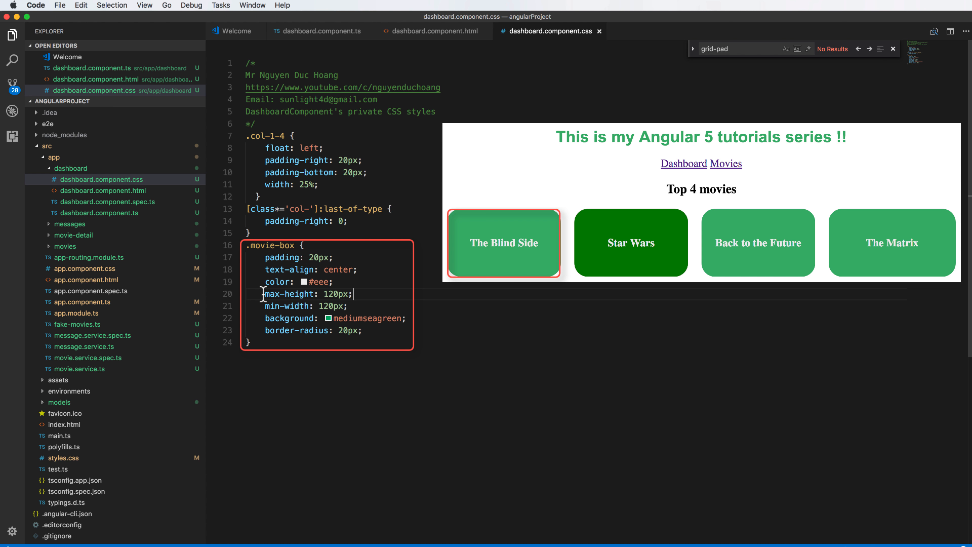
left_click_drag(264, 293, 348, 306)
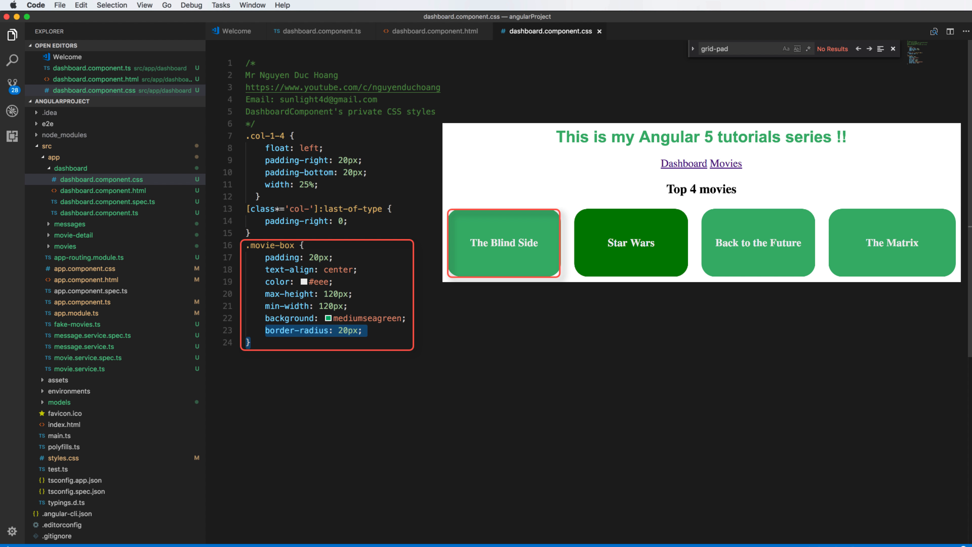
mouse_move(295, 351)
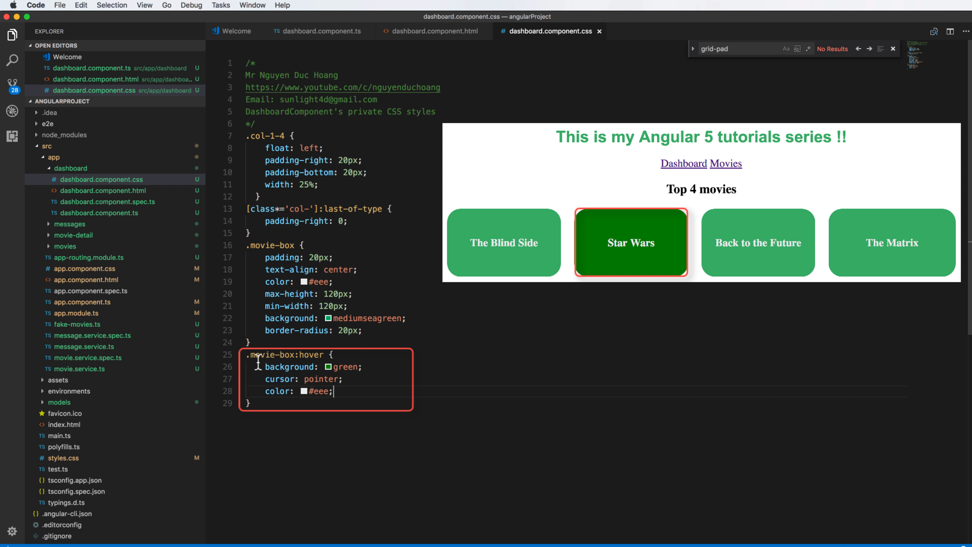
mouse_move(317, 403)
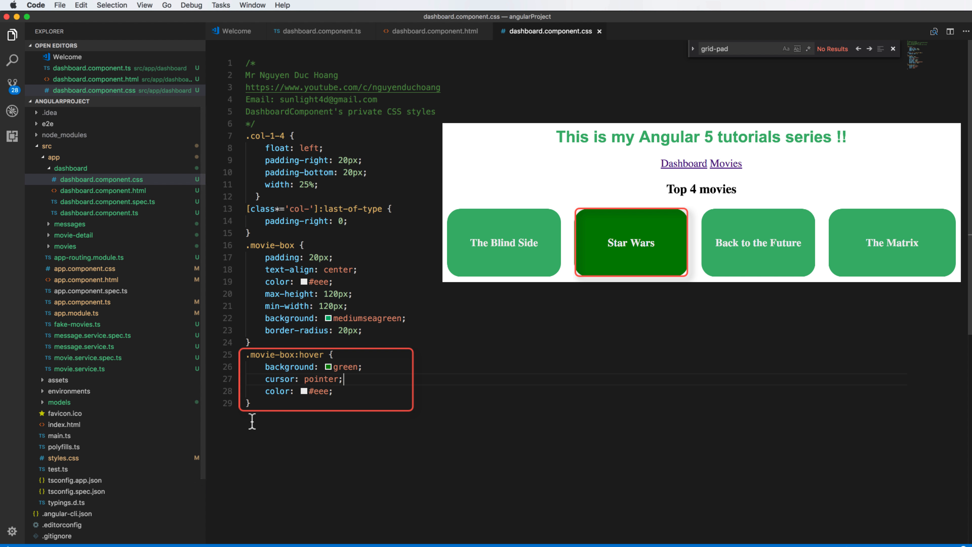
mouse_move(364, 431)
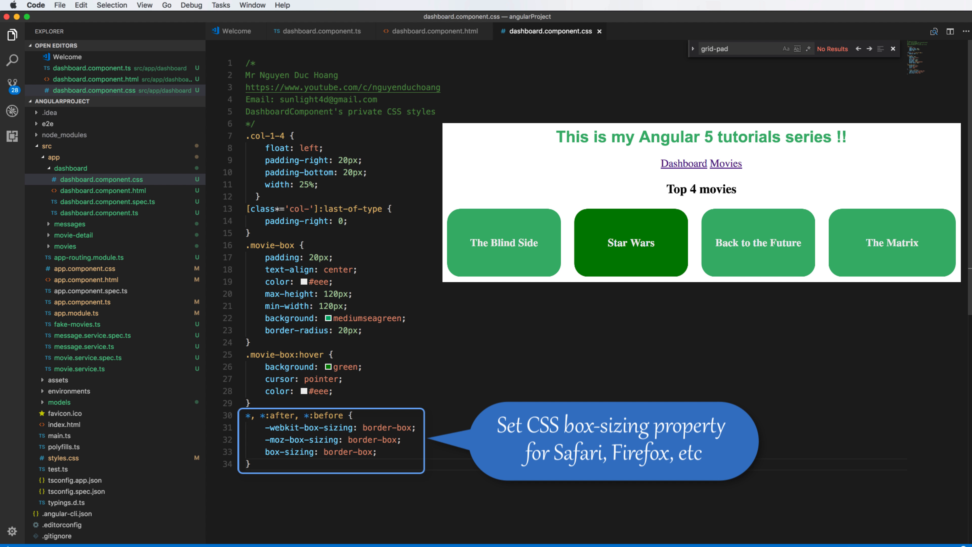
key("Enter")
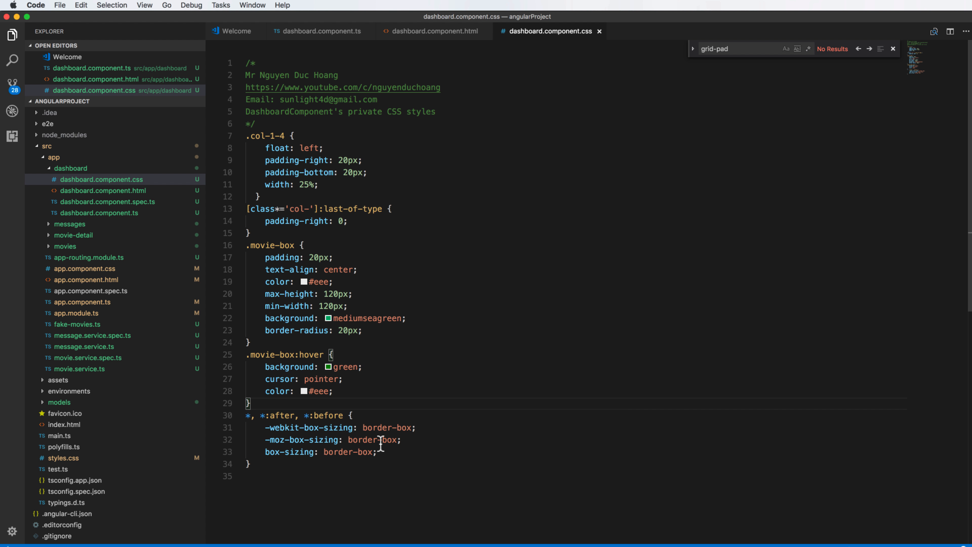
Step: Import DashboardComponent and route 'dashboard' to it in app-routing.module.ts
left_click(89, 259)
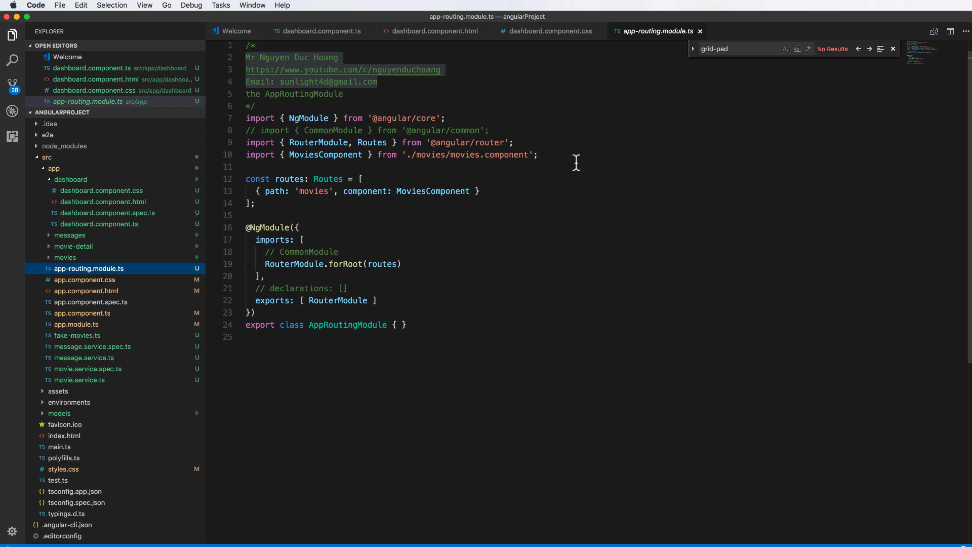
type("im")
type(",")
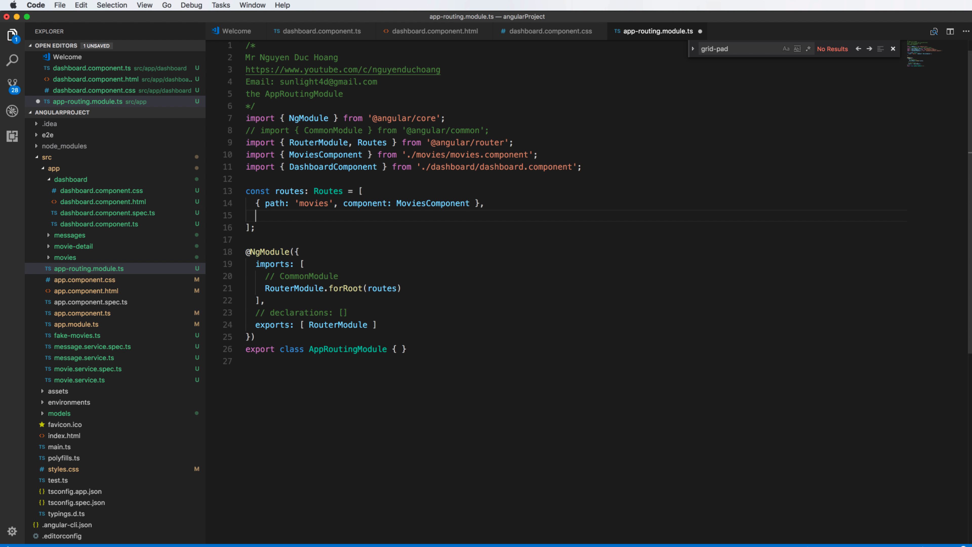
type("{ path: 'dashboard', component: DashboardComponent },")
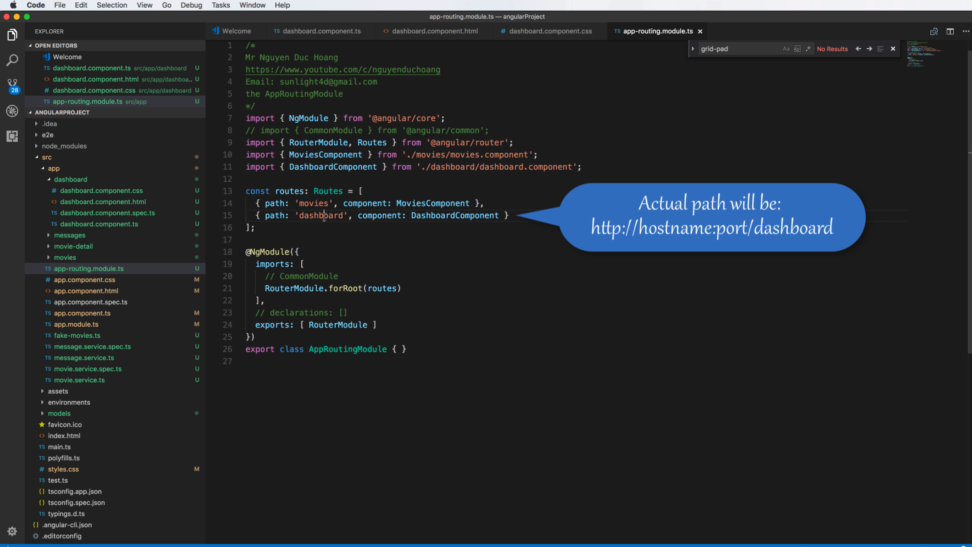
double_click(455, 215)
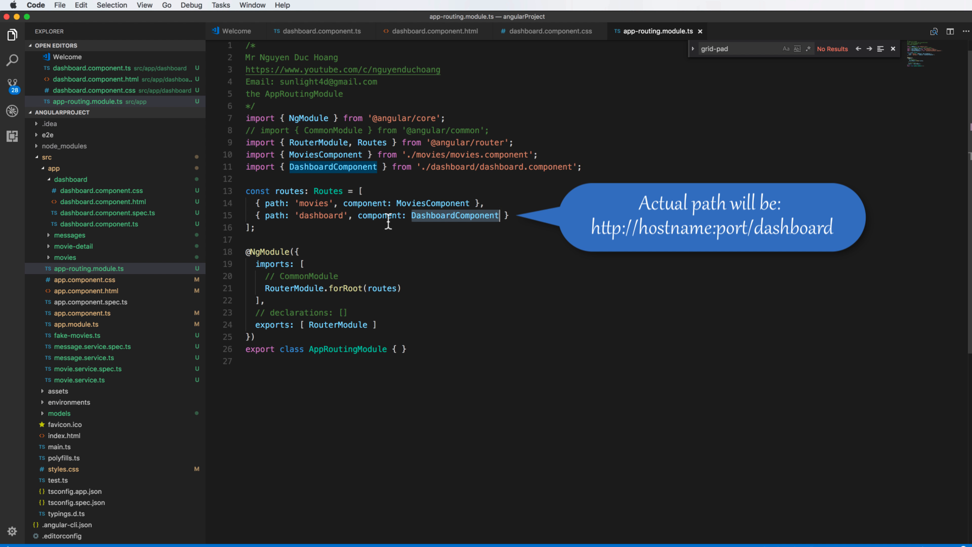
mouse_move(304, 227)
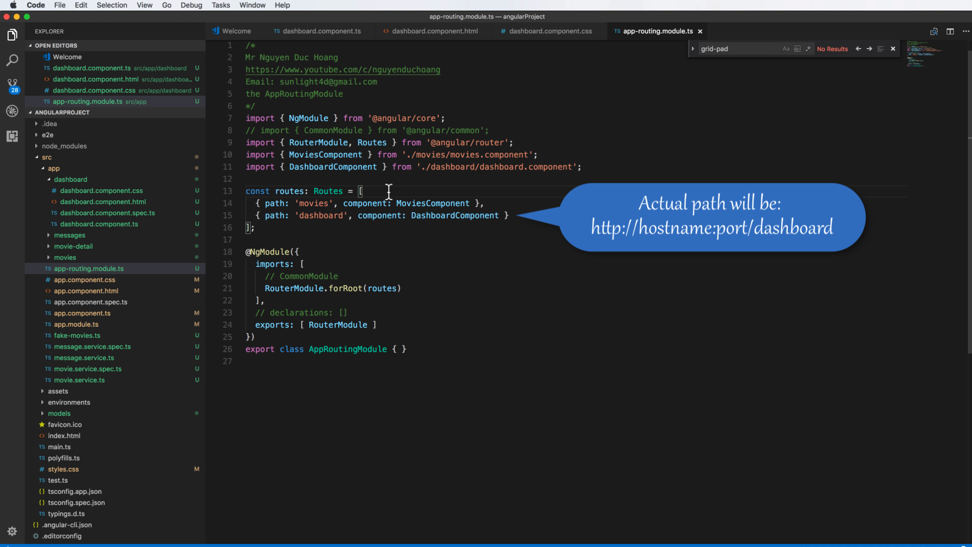
Step: Redirect the empty path to '/dashboard' with pathMatch 'full'
type("{ path: '', redirectTo: '/dashboard', pathMatch: 'full' },")
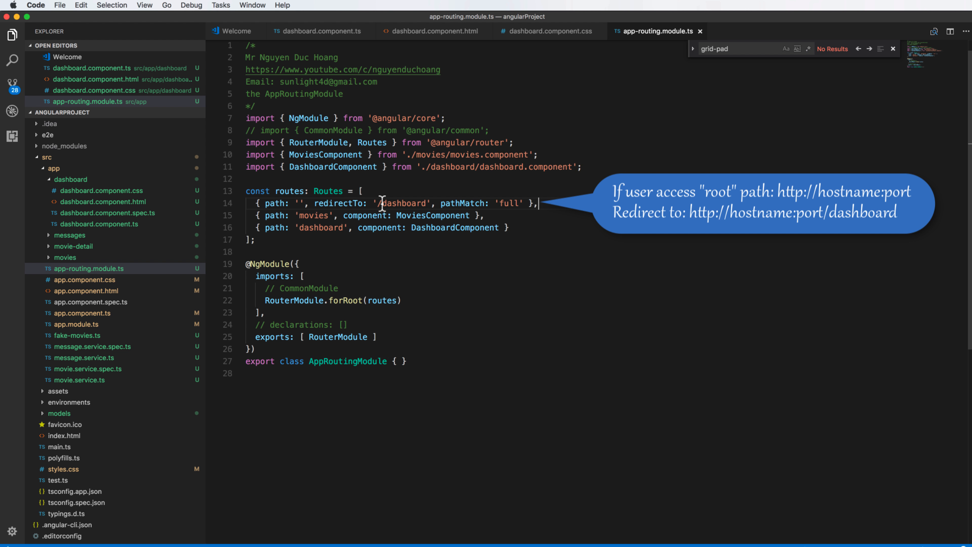
double_click(403, 202)
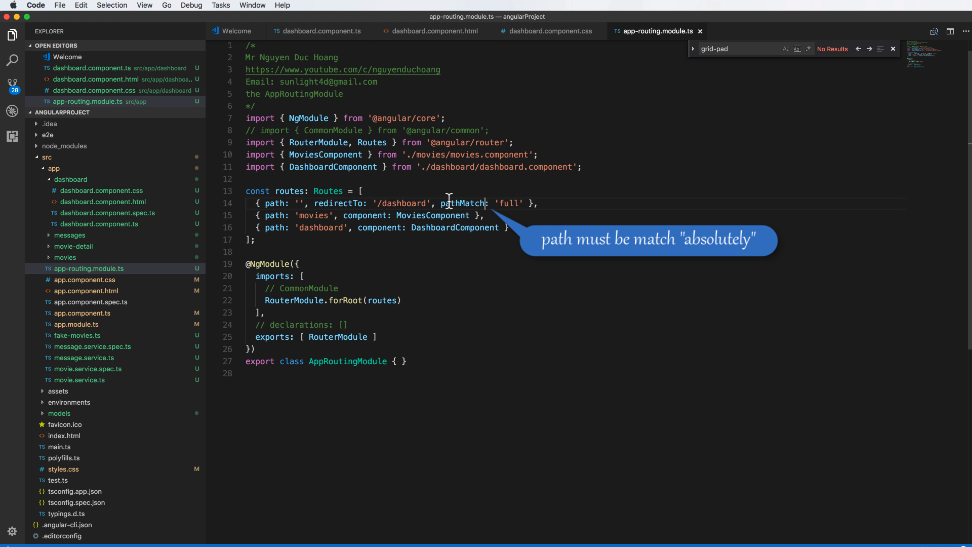
mouse_move(458, 180)
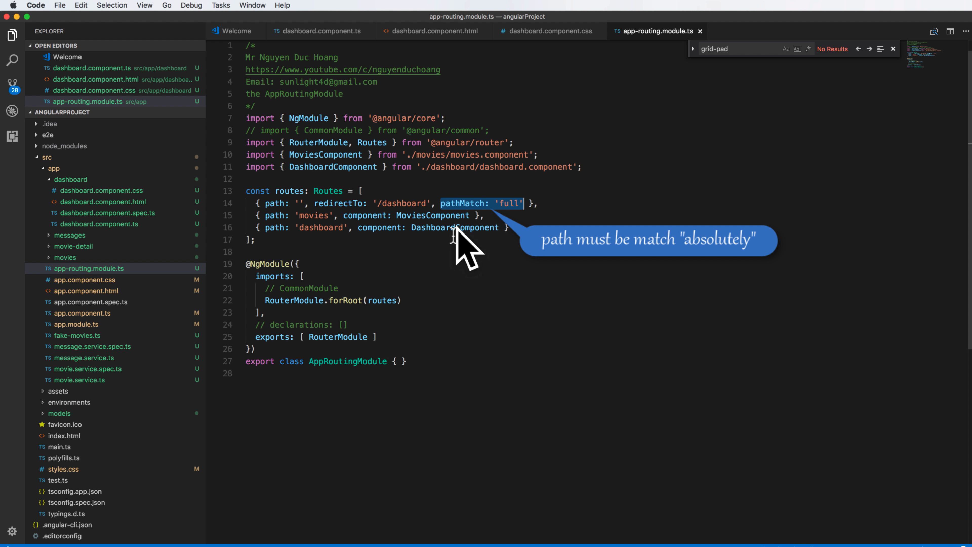
mouse_move(497, 205)
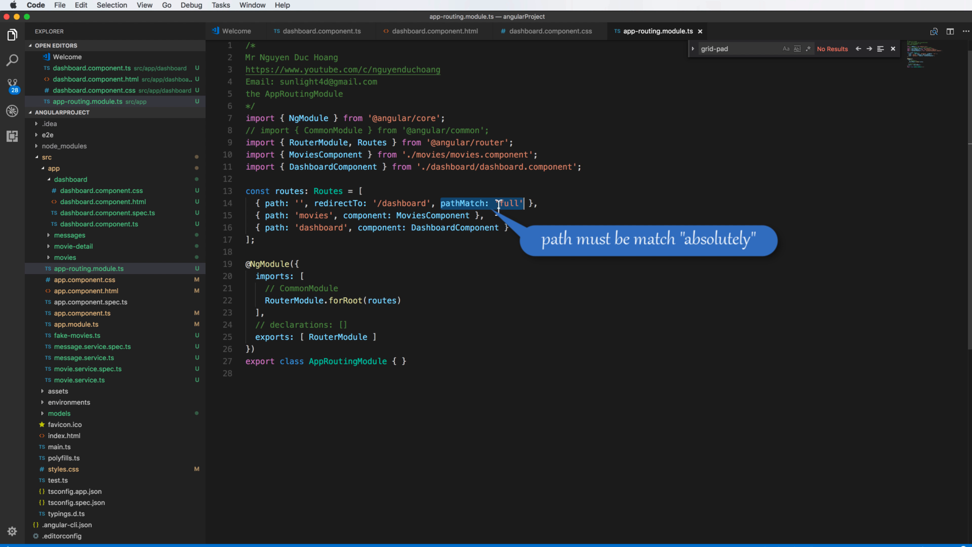
left_click(464, 204)
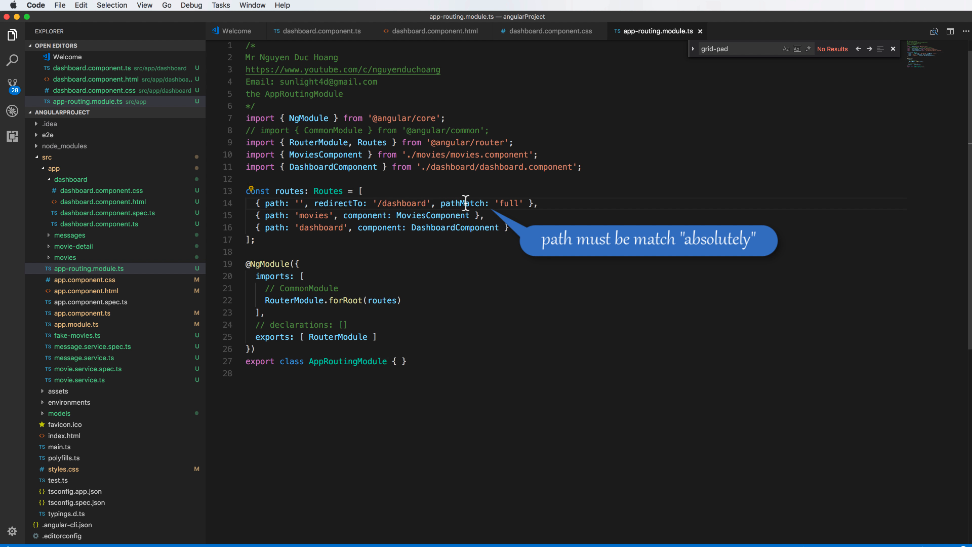
double_click(462, 202)
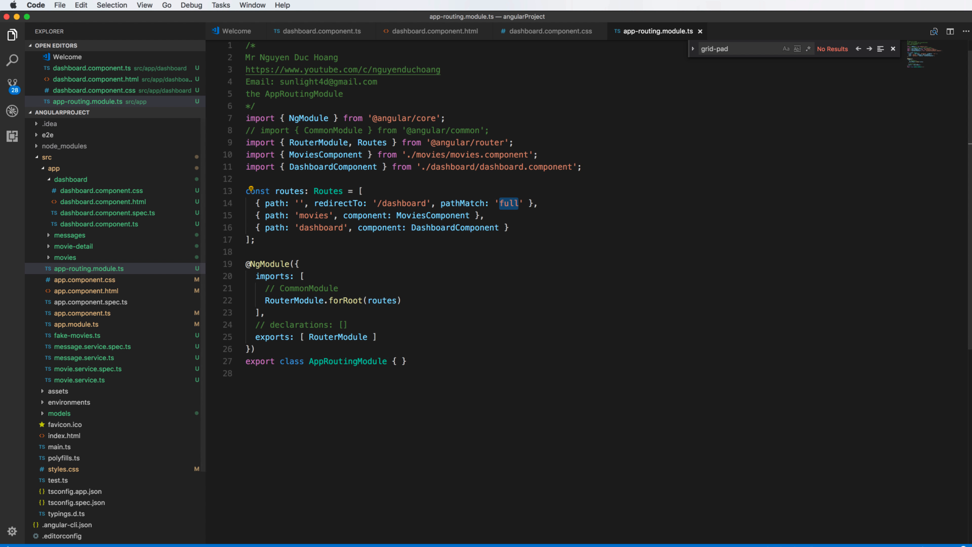
left_click(87, 291)
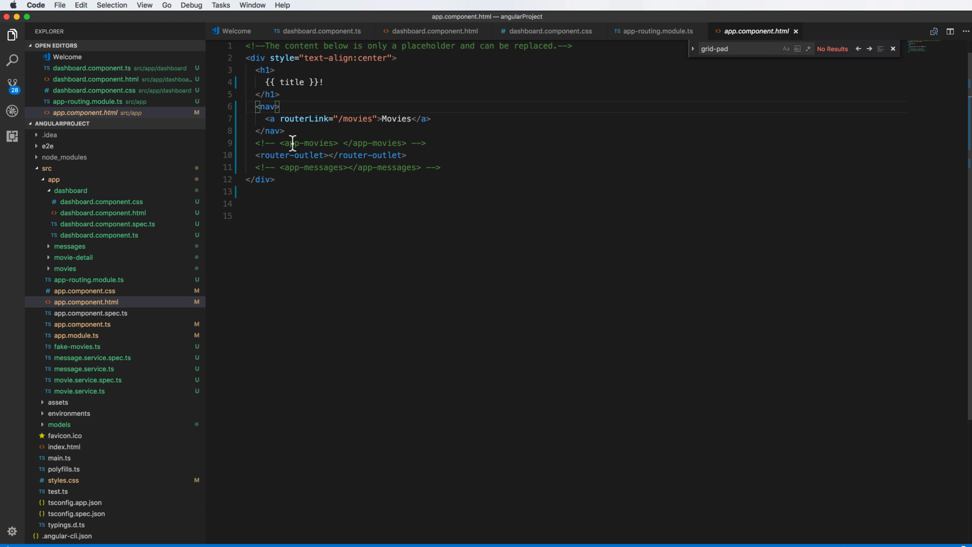
Step: Add <a routerLink="/dashboard">Dashboard</a> above the Movies link in the nav
type("<a routerLink=\"/dashboard\">Dashboard</a>")
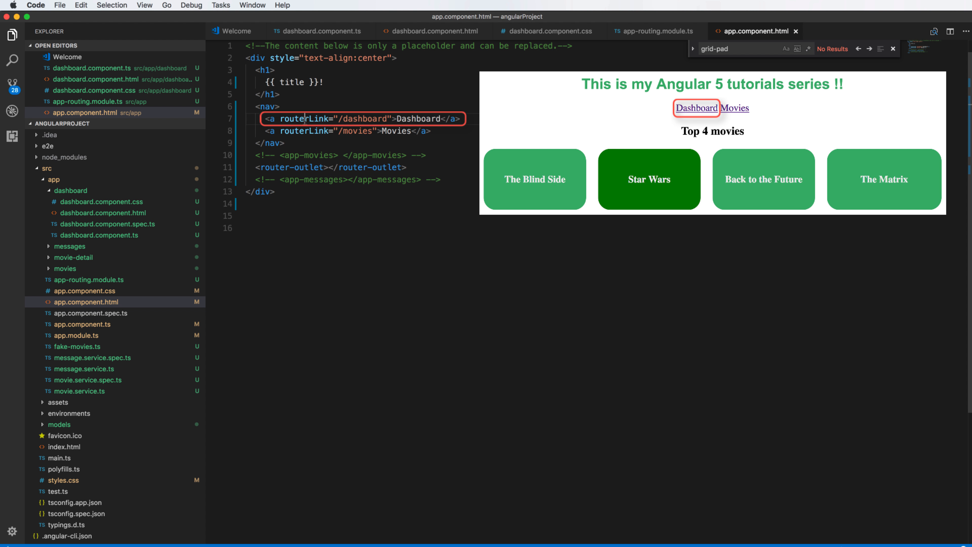
double_click(419, 118)
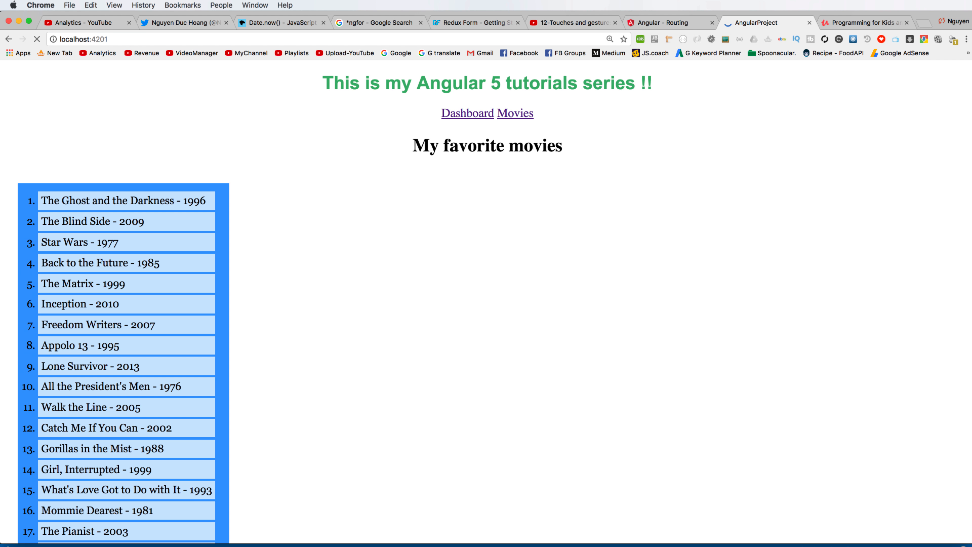
Step: Verify the root redirects to the dashboard and the Dashboard/Movies links switch pages
left_click(467, 113)
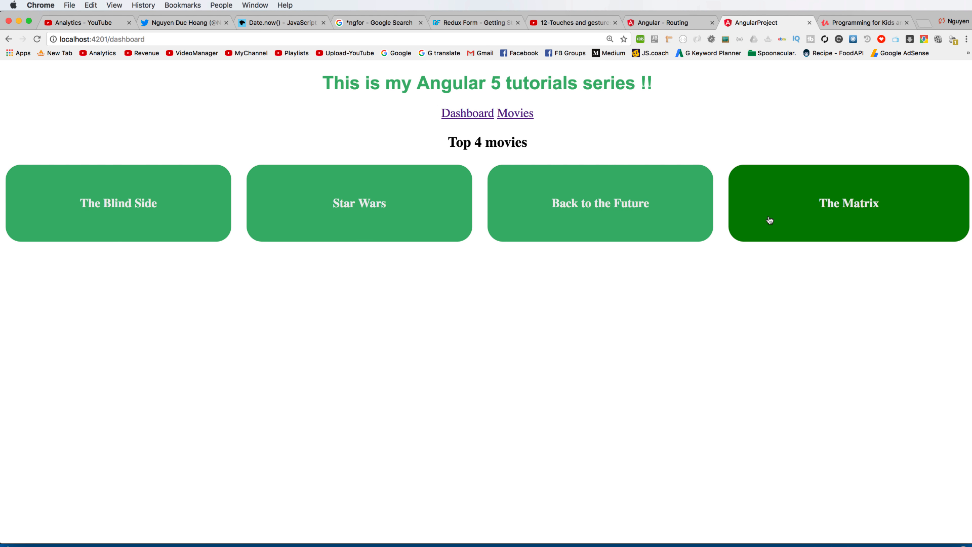
mouse_move(376, 131)
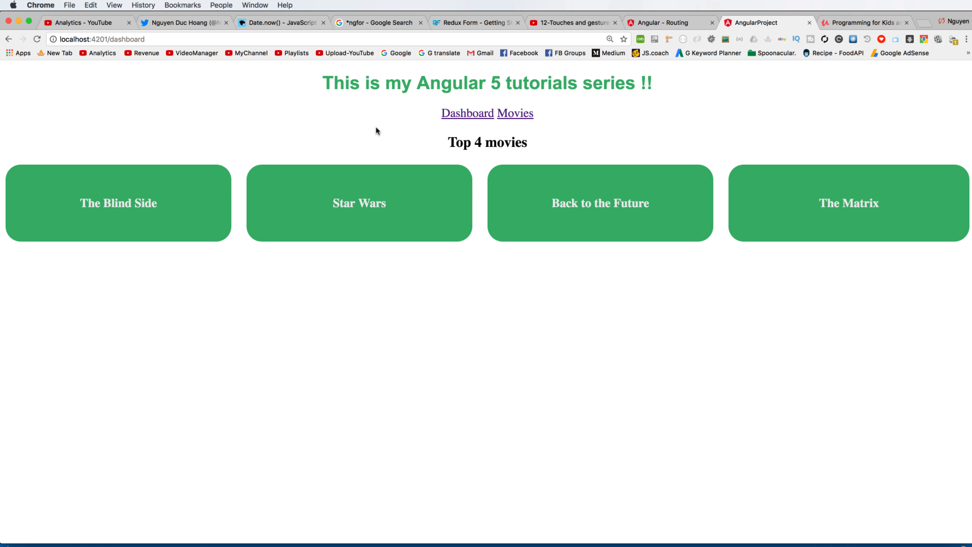
mouse_move(43, 48)
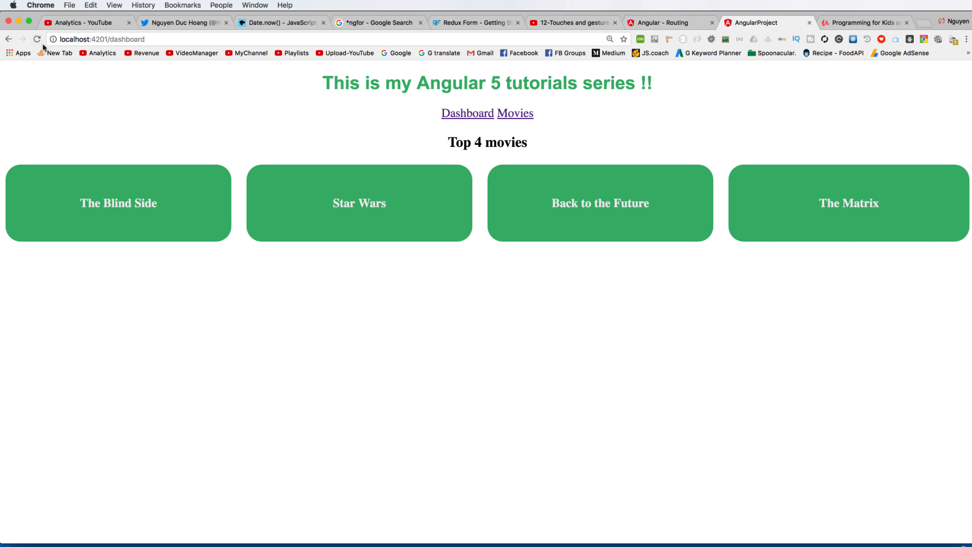
mouse_move(121, 63)
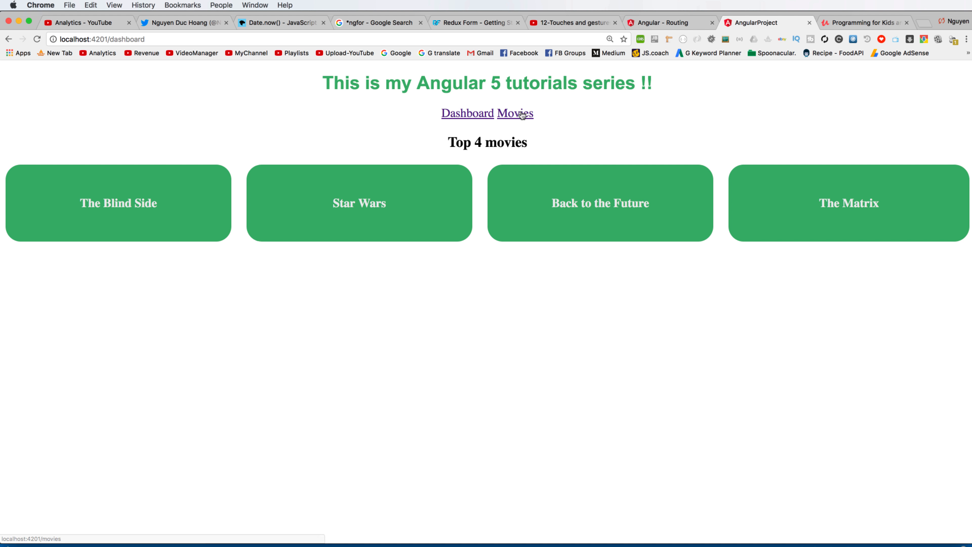
left_click(515, 113)
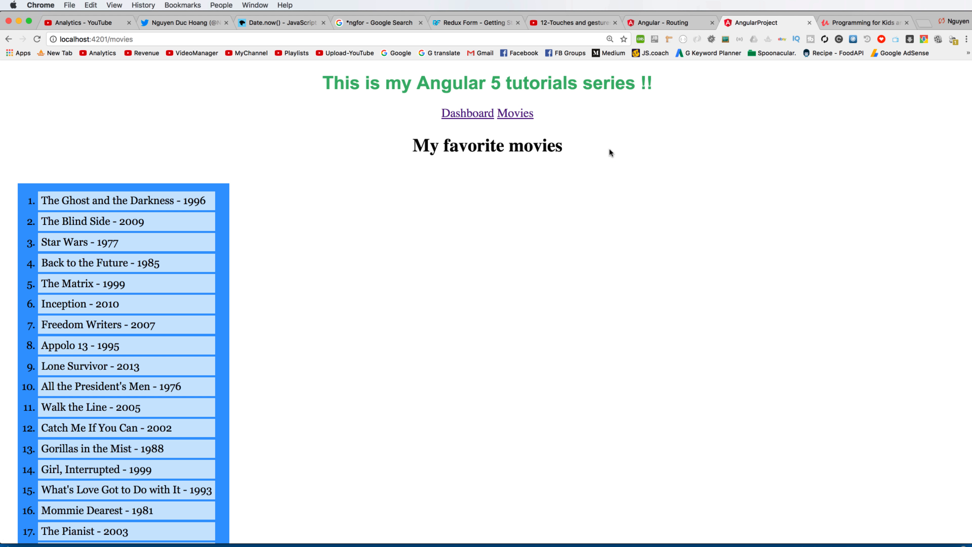
left_click(467, 113)
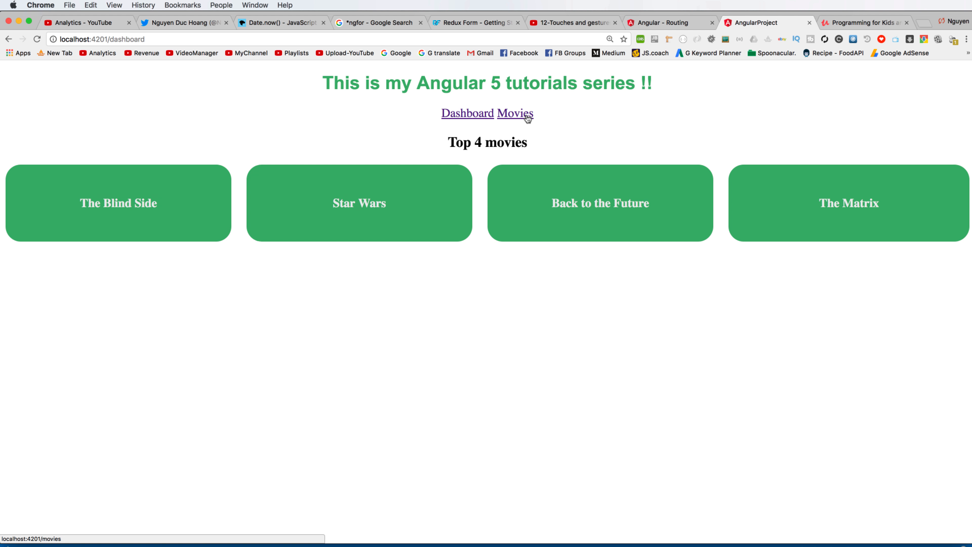
mouse_move(484, 117)
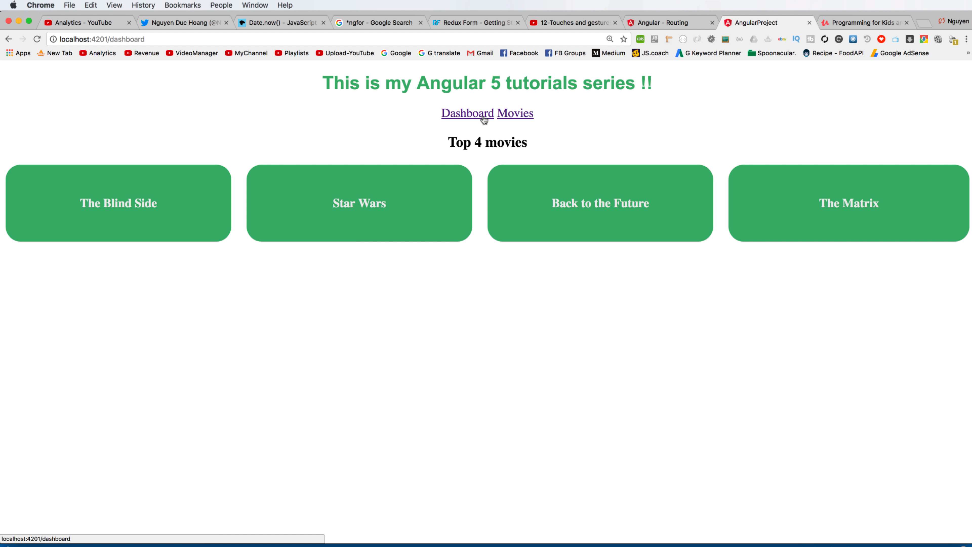
left_click(514, 114)
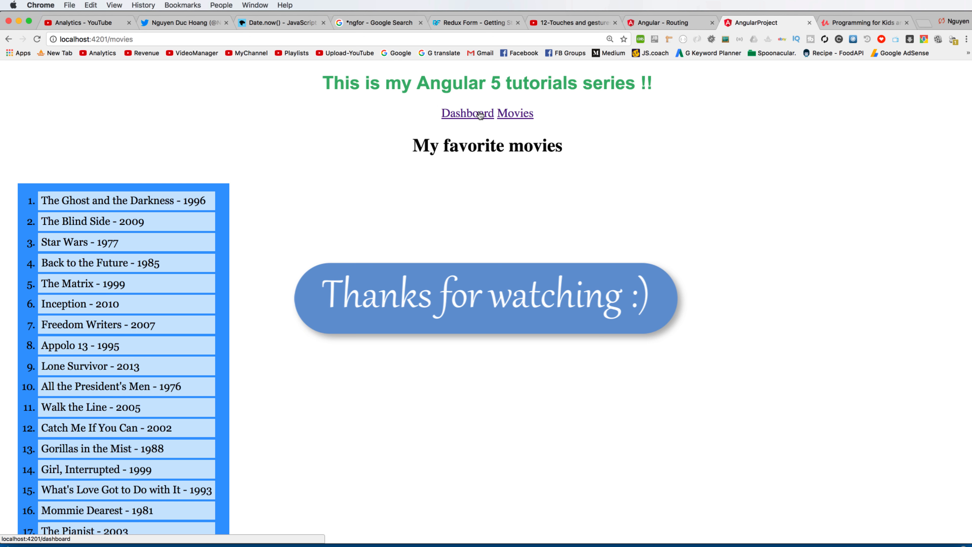
left_click(467, 113)
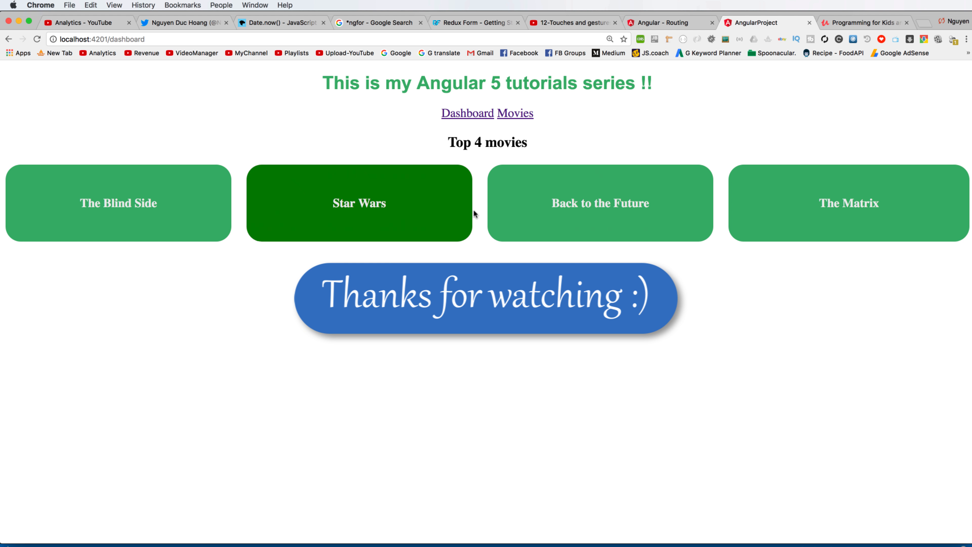
mouse_move(873, 218)
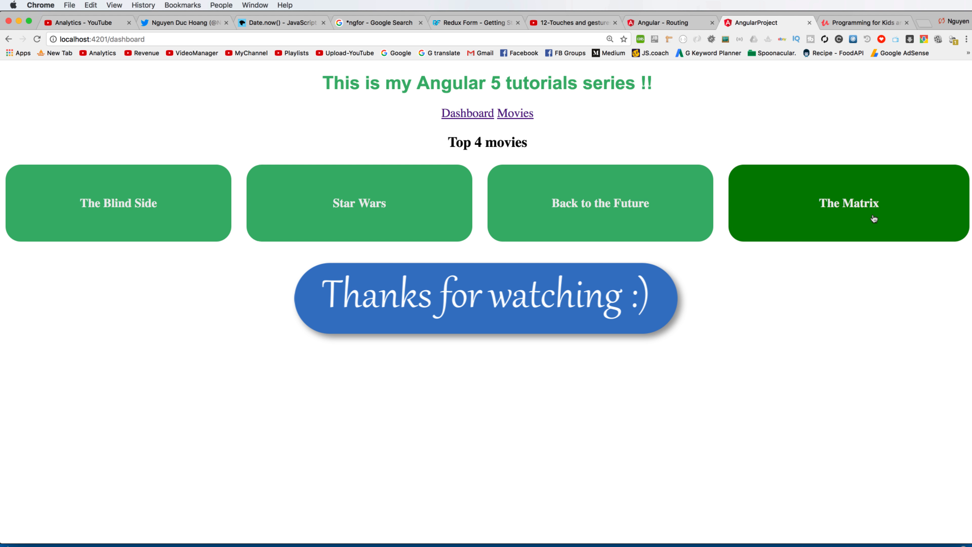